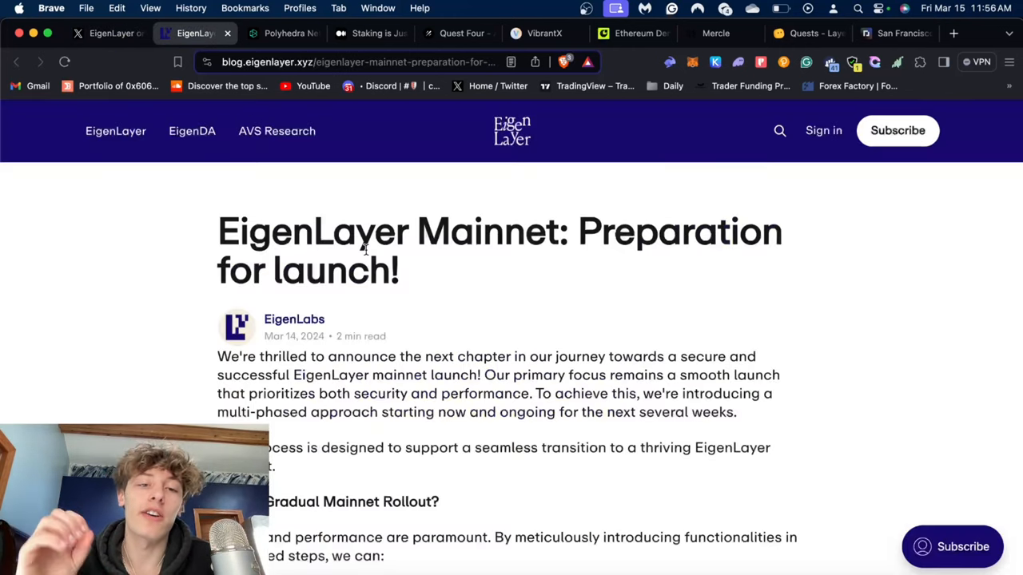
Read EigenLayer's mainnet launch phases, highlighting 'Mainnet Launch Completed', then switch to the Medium article
scroll(down, 3)
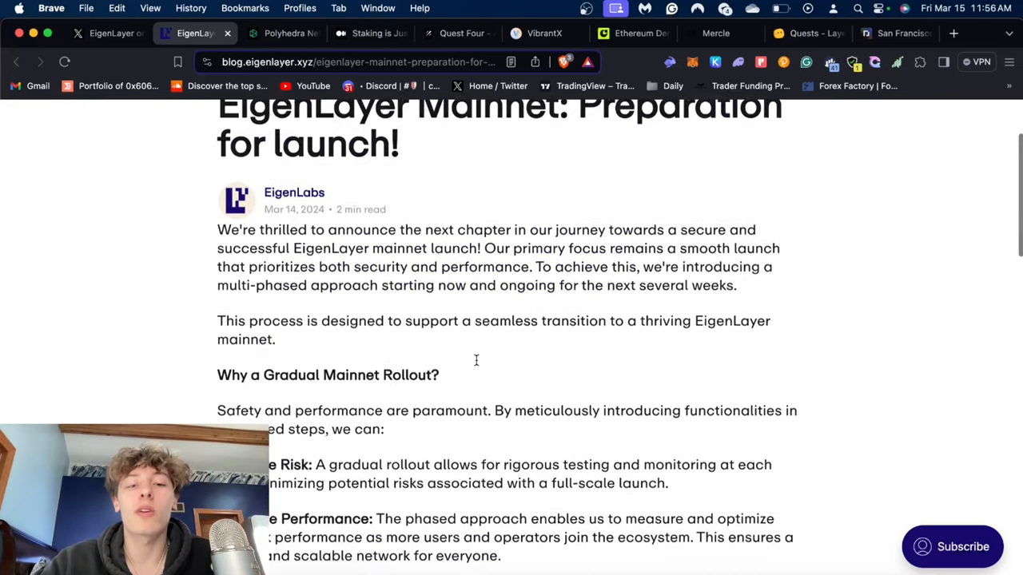
scroll(down, 3)
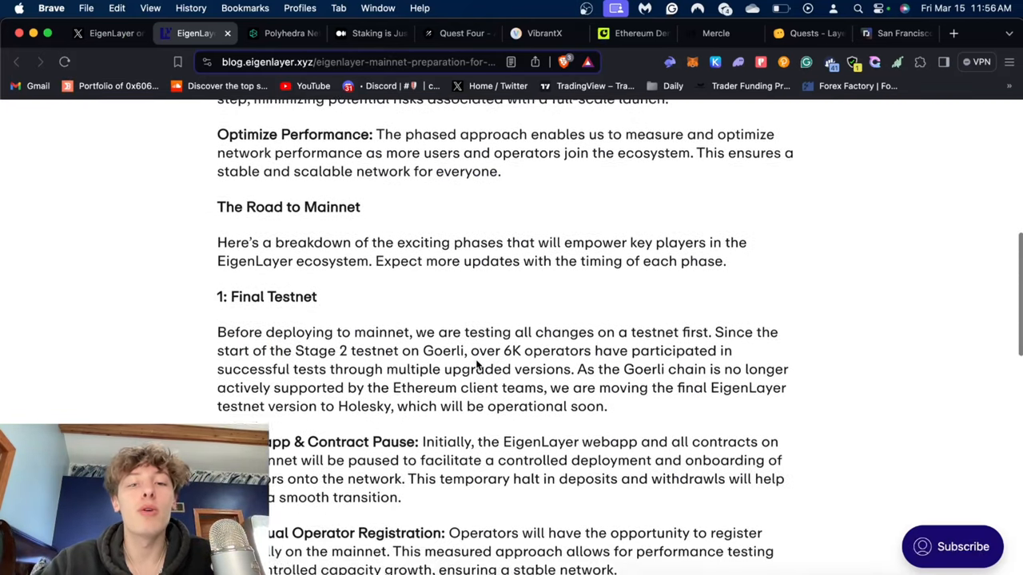
scroll(down, 3)
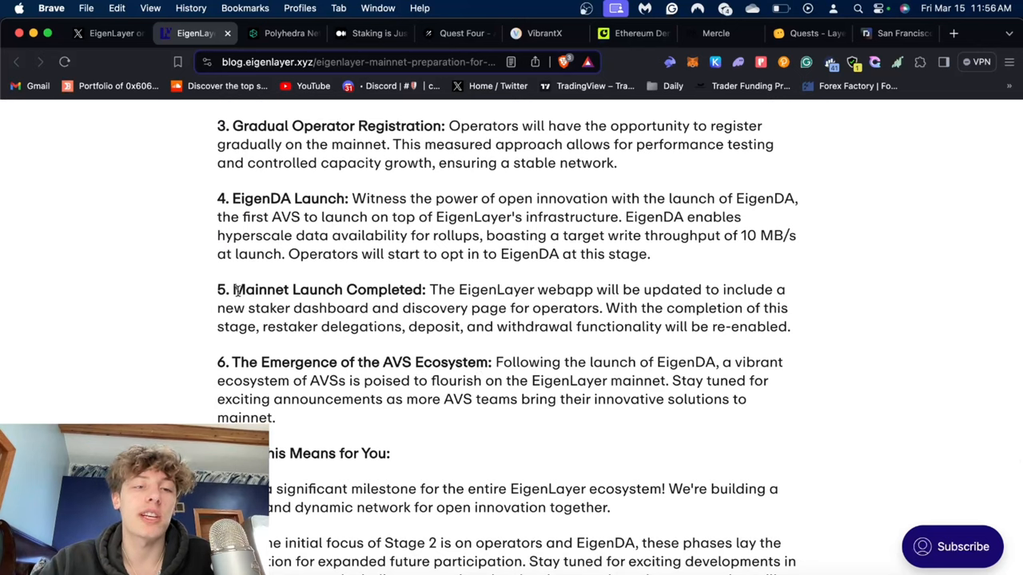
drag(234, 289, 421, 308)
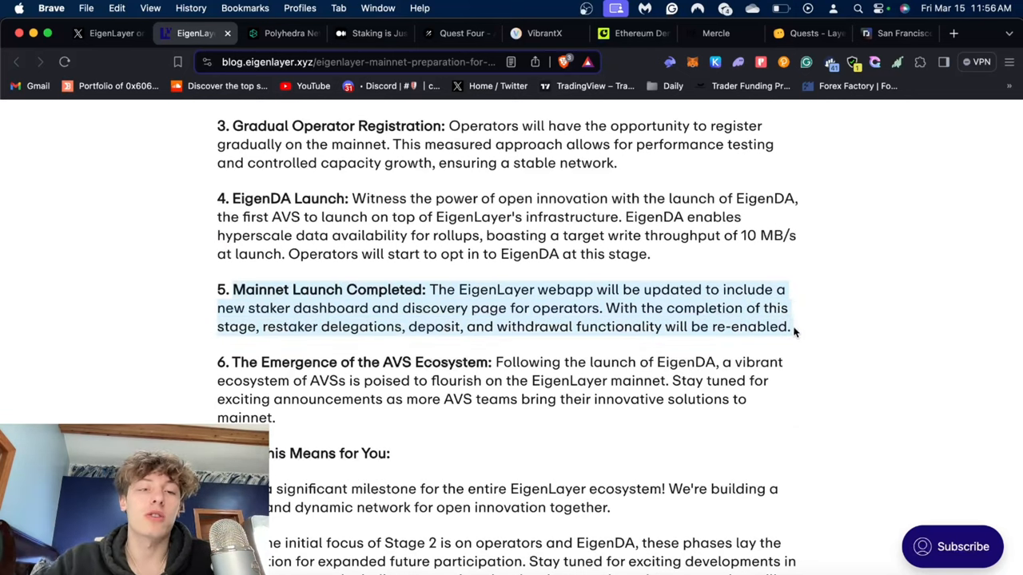
click(582, 311)
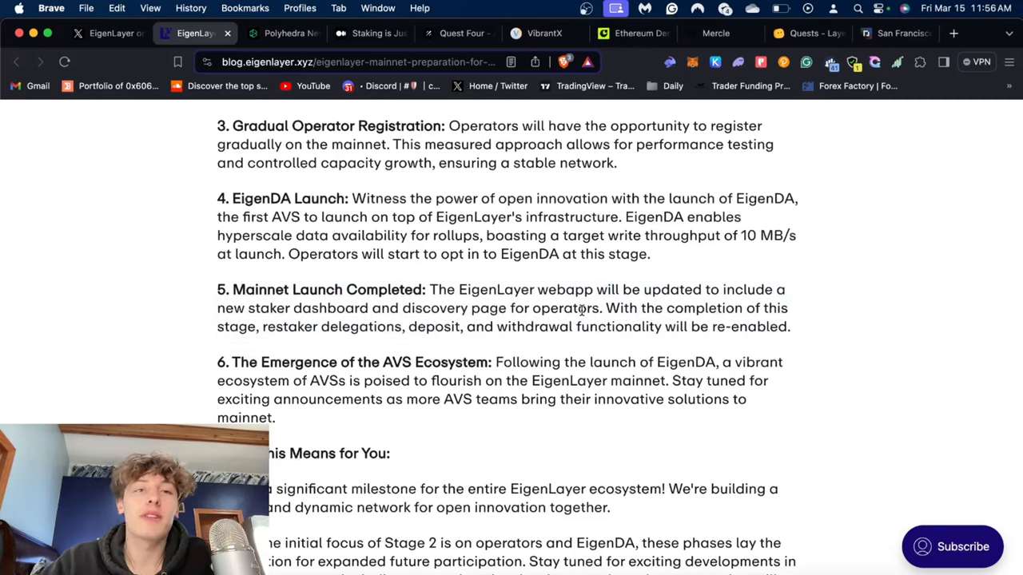
click(367, 33)
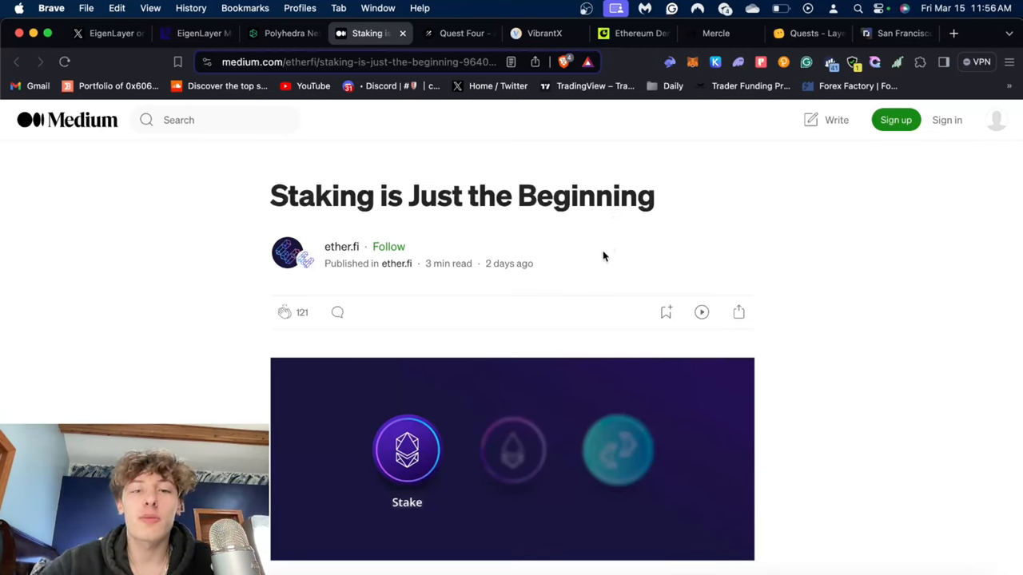
Scroll through ether.fi's 'Staking is Just the Beginning' article on Medium
scroll(down, 3)
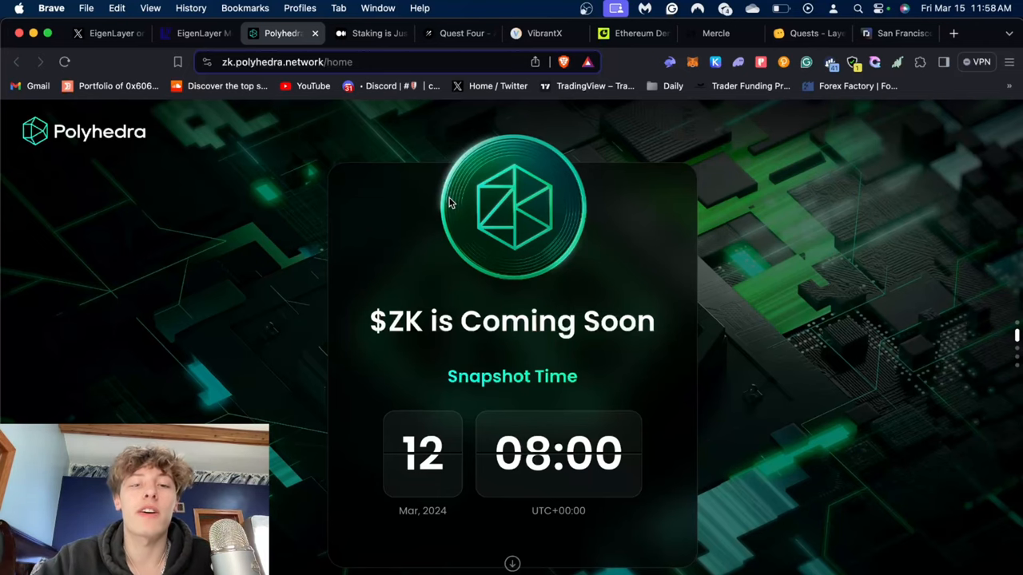
Scroll the Polyhedra $ZK page down to the 'Who is eligible?' on-chain criteria
scroll(down, 3)
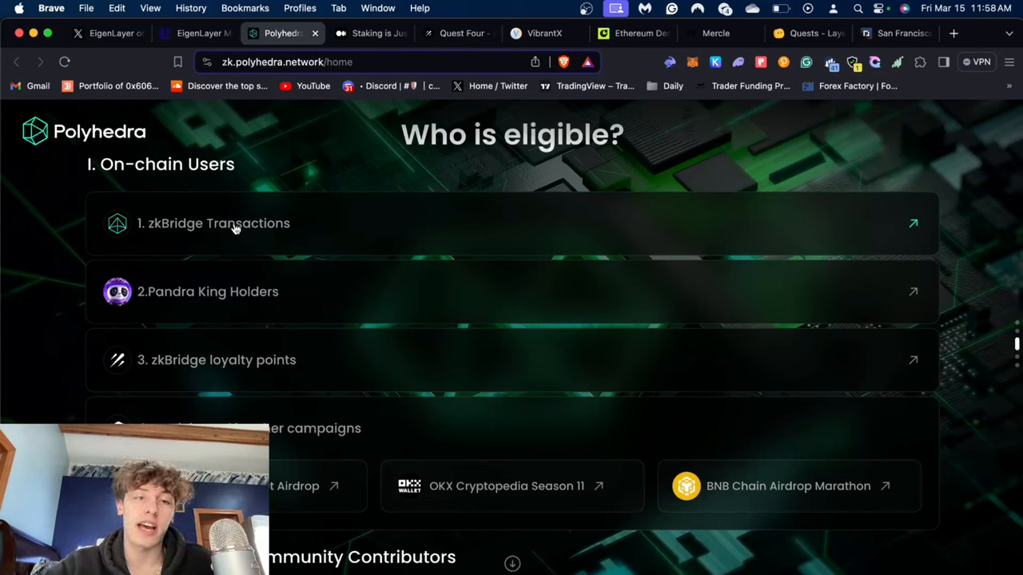
mouse_move(203, 386)
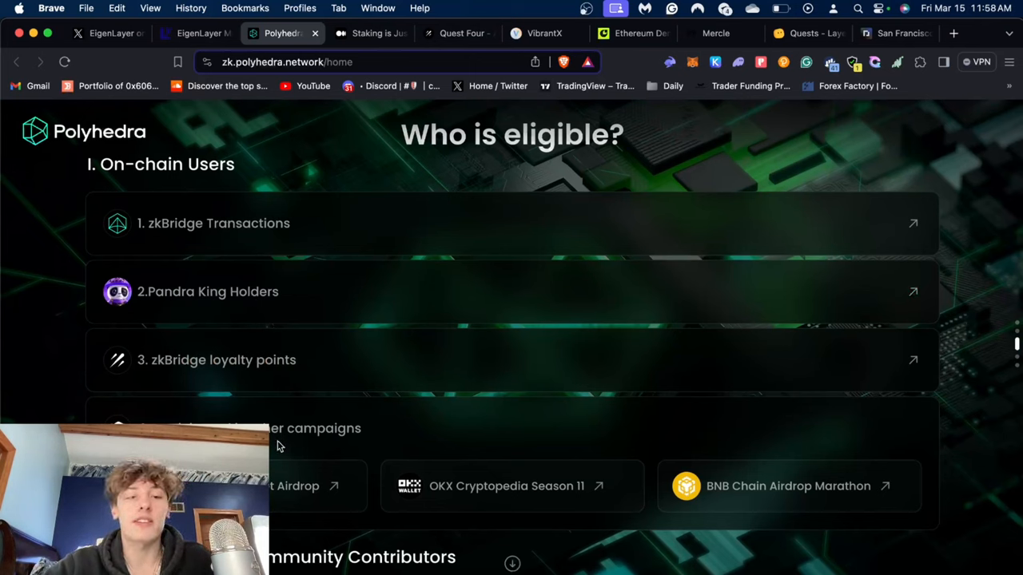
mouse_move(713, 485)
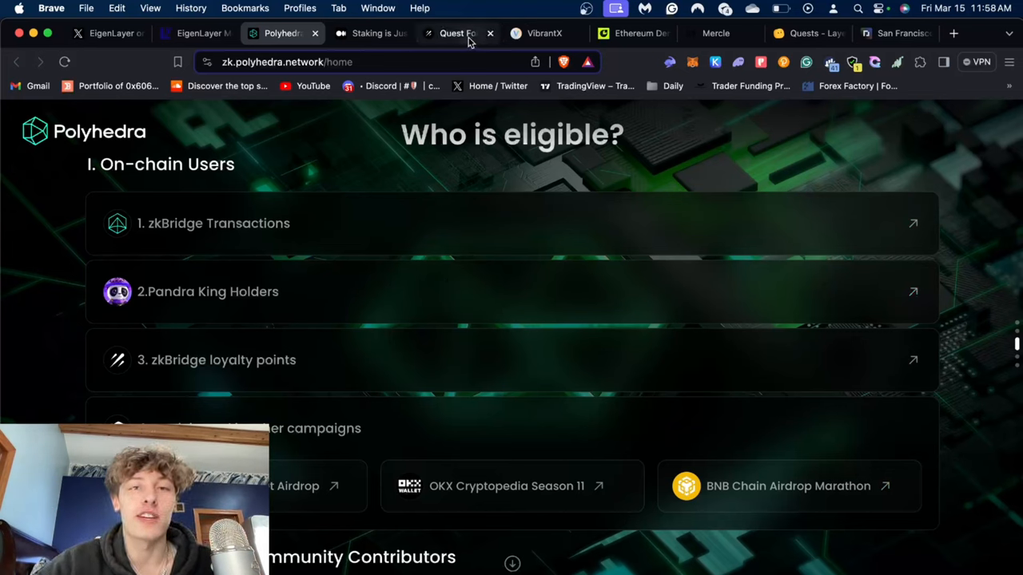
mouse_move(458, 33)
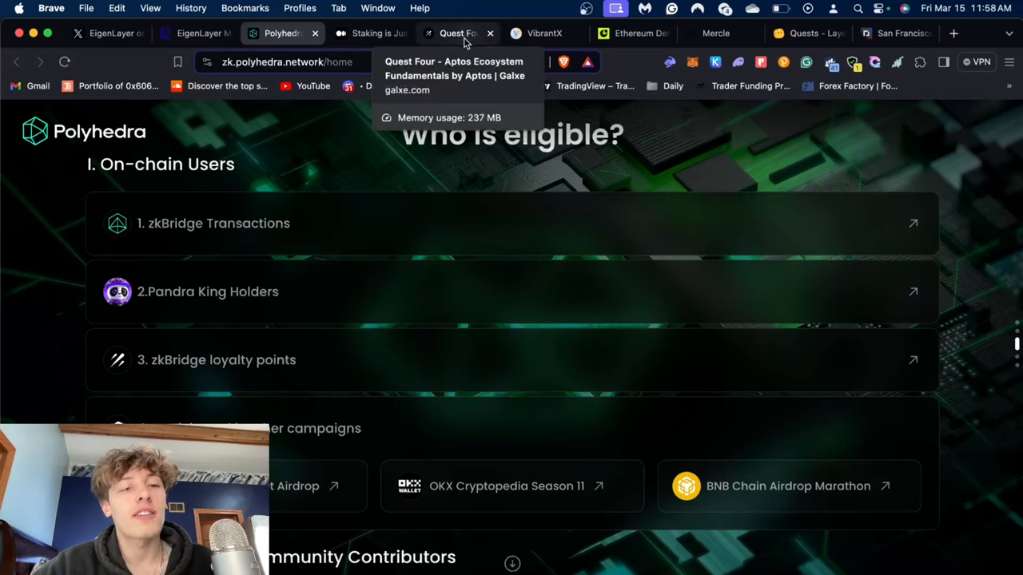
Open Galxe's Aptos Quest Four campaign and expand its full description
click(457, 33)
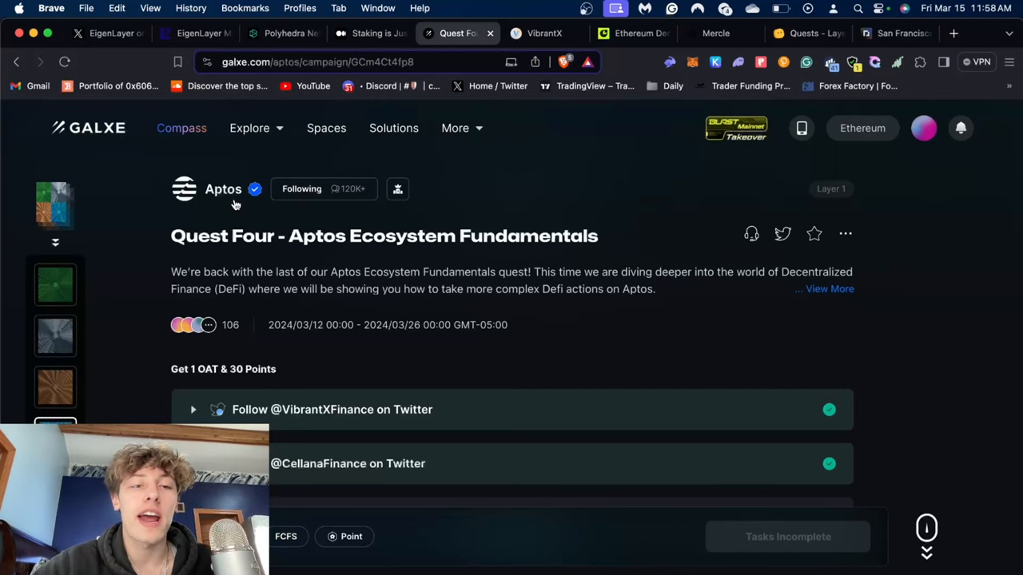
scroll(down, 3)
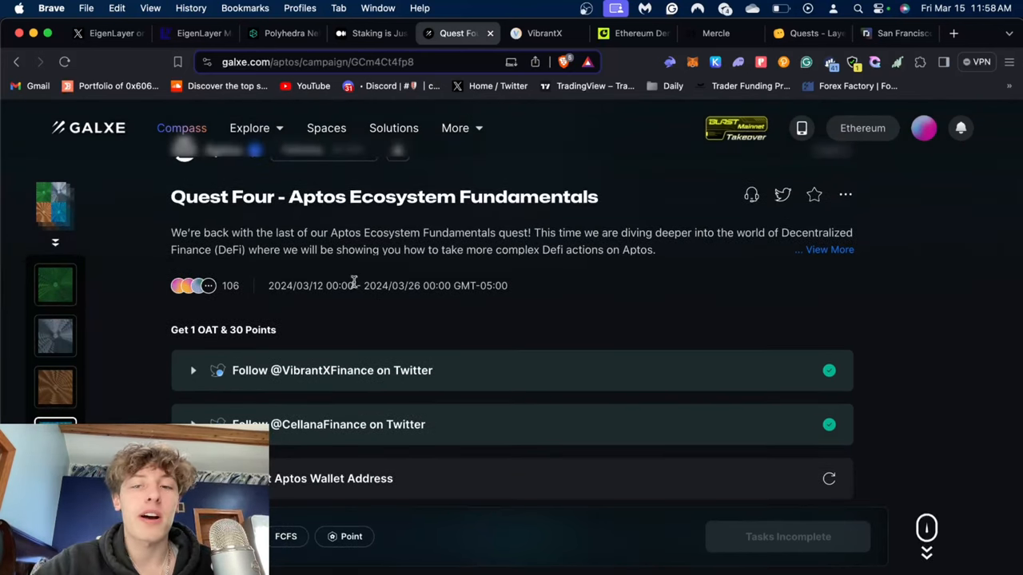
scroll(down, 3)
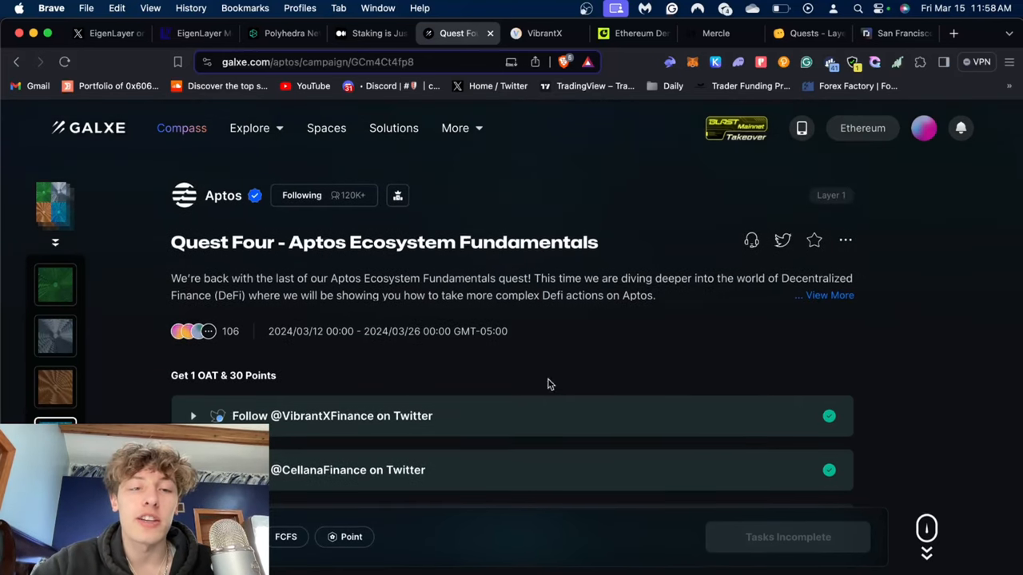
scroll(down, 3)
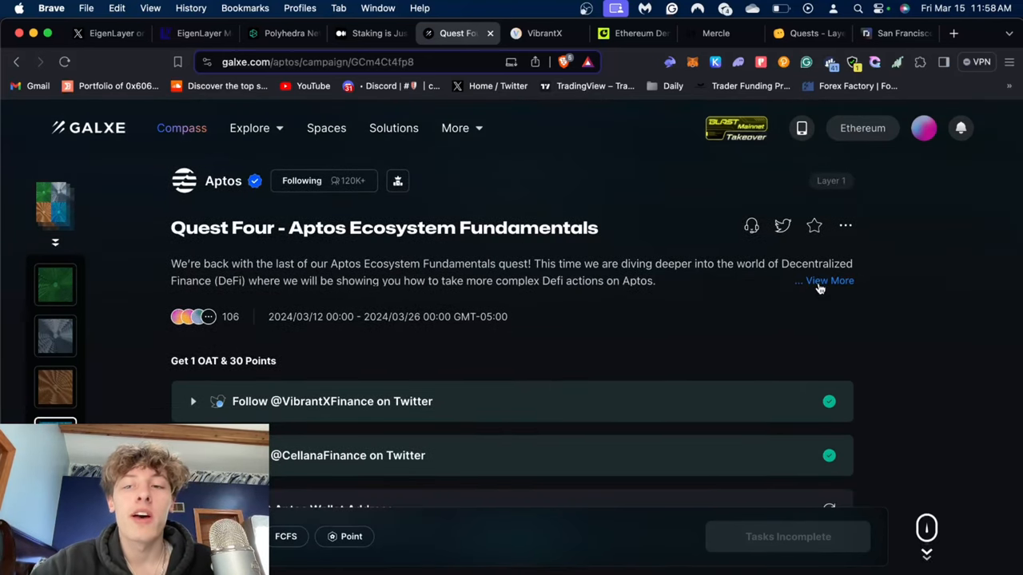
click(829, 281)
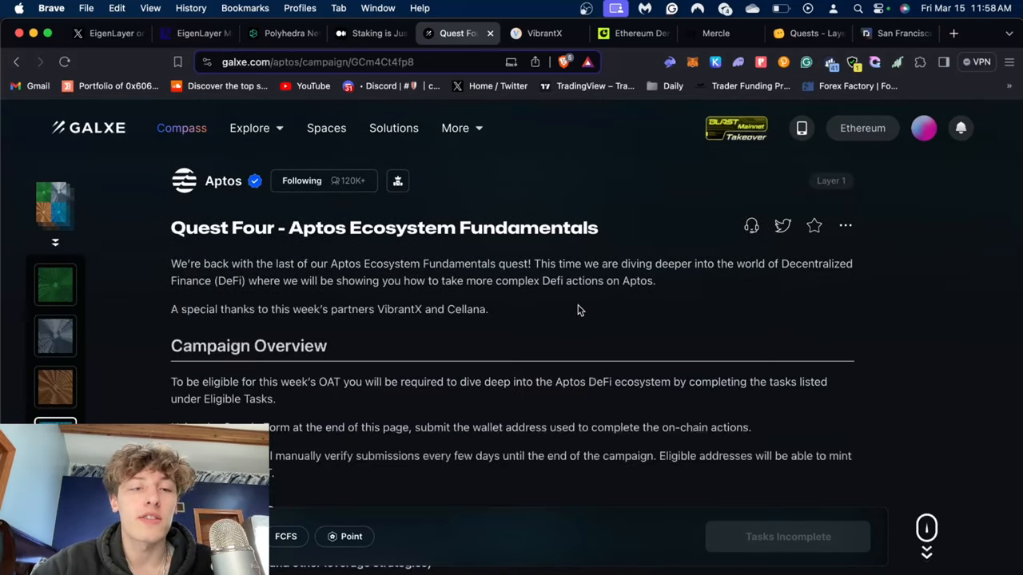
Scroll to the eligible tasks and highlight the VibrantX website address
scroll(down, 3)
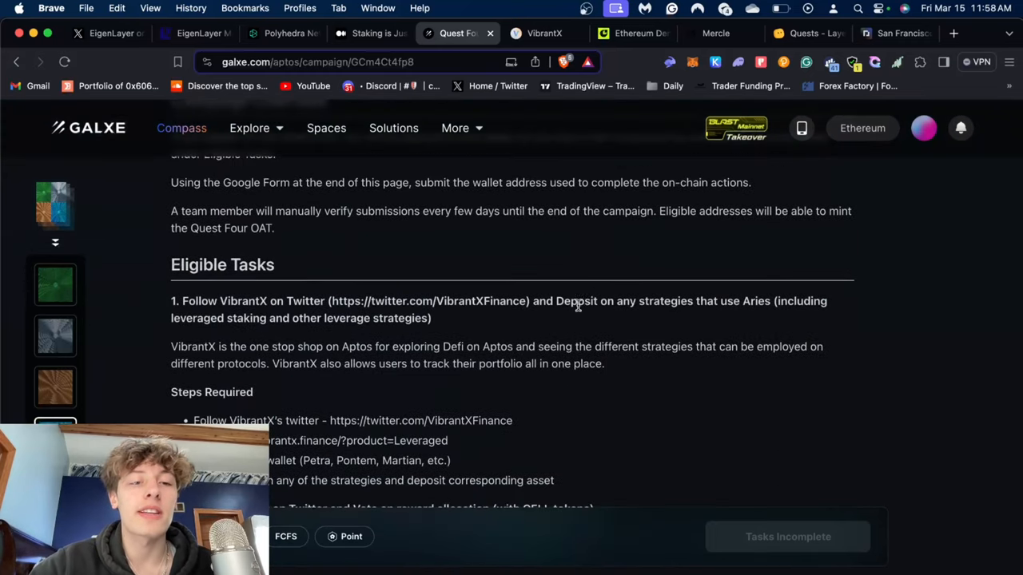
scroll(down, 3)
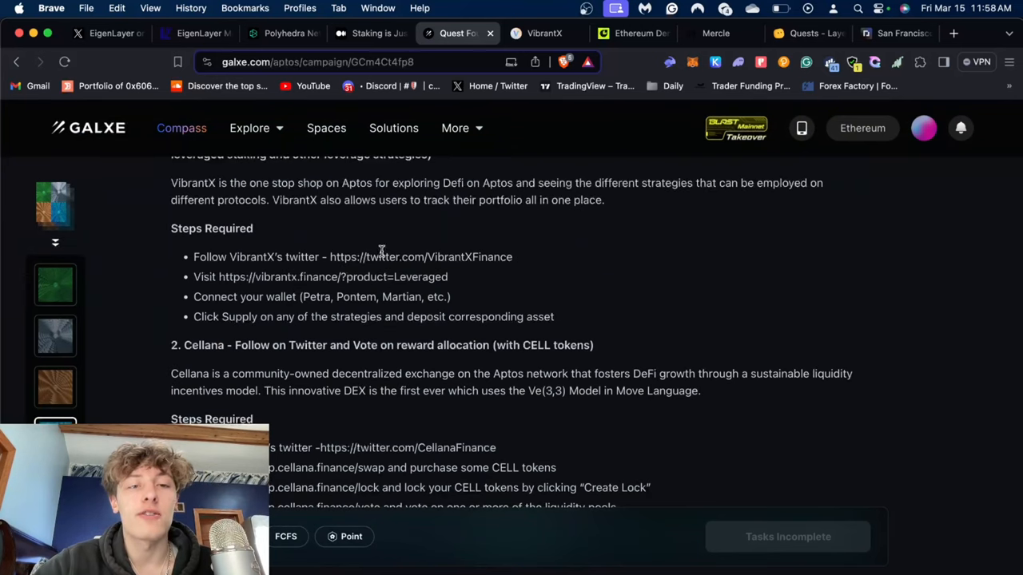
scroll(down, 3)
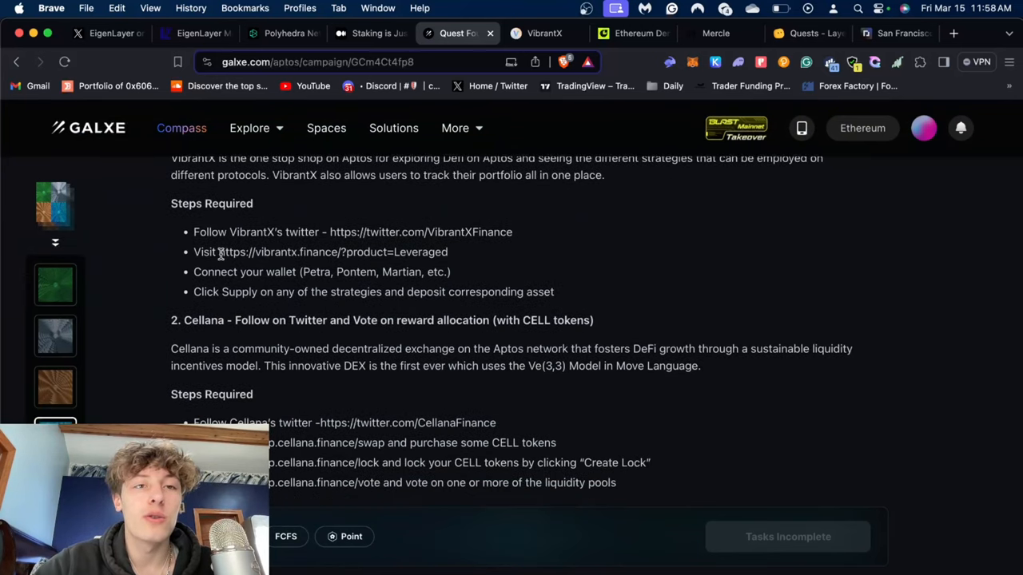
drag(219, 251, 338, 252)
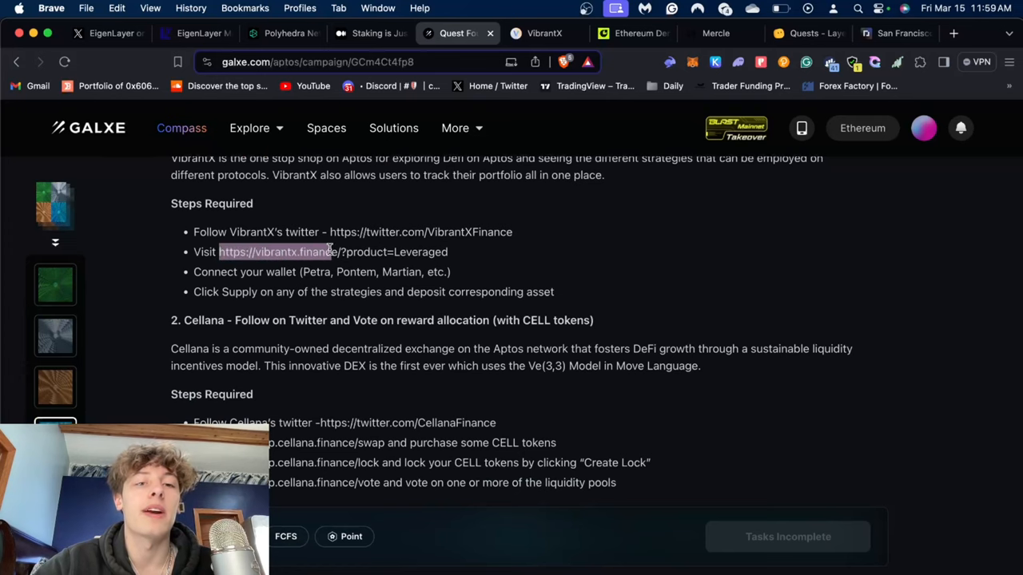
Open VibrantX and scroll past the Lend table to the tracked USDC position on Aries
click(544, 32)
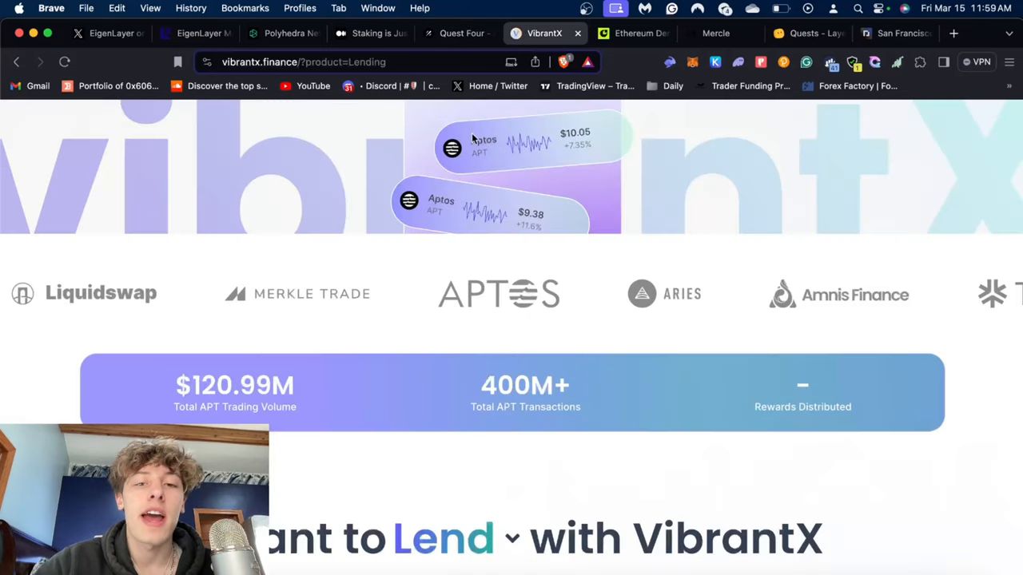
scroll(down, 3)
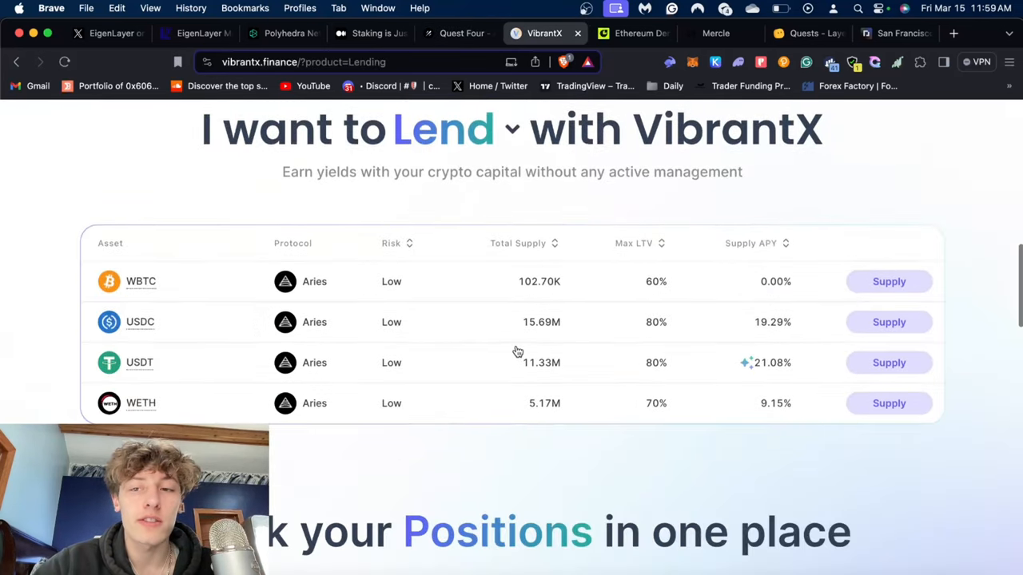
mouse_move(352, 282)
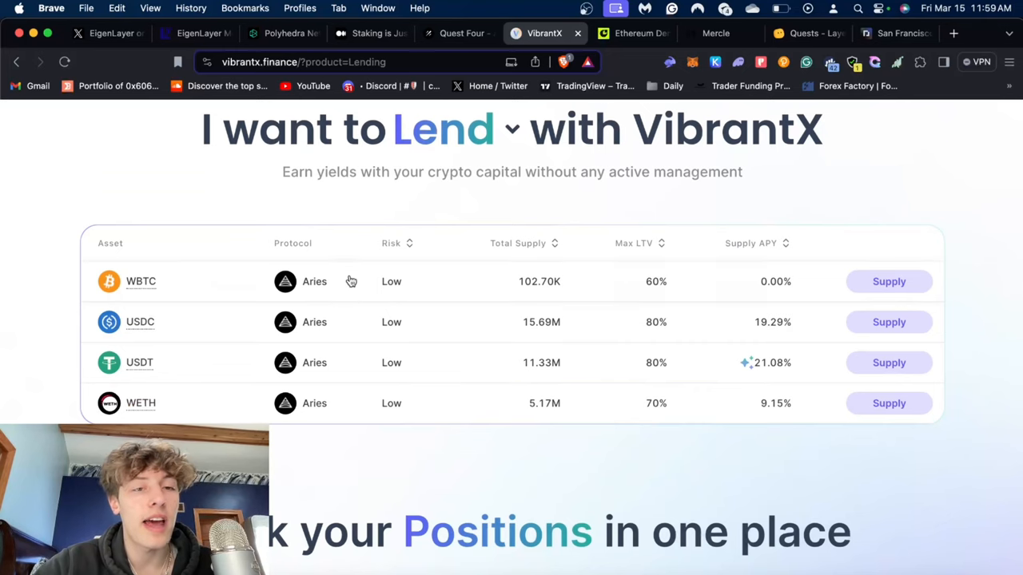
mouse_move(378, 380)
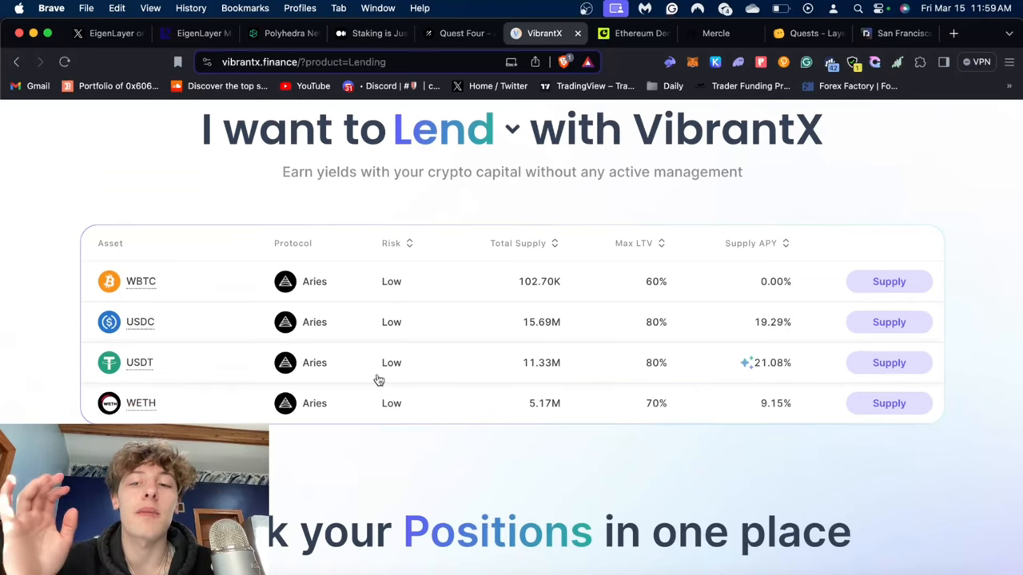
scroll(down, 3)
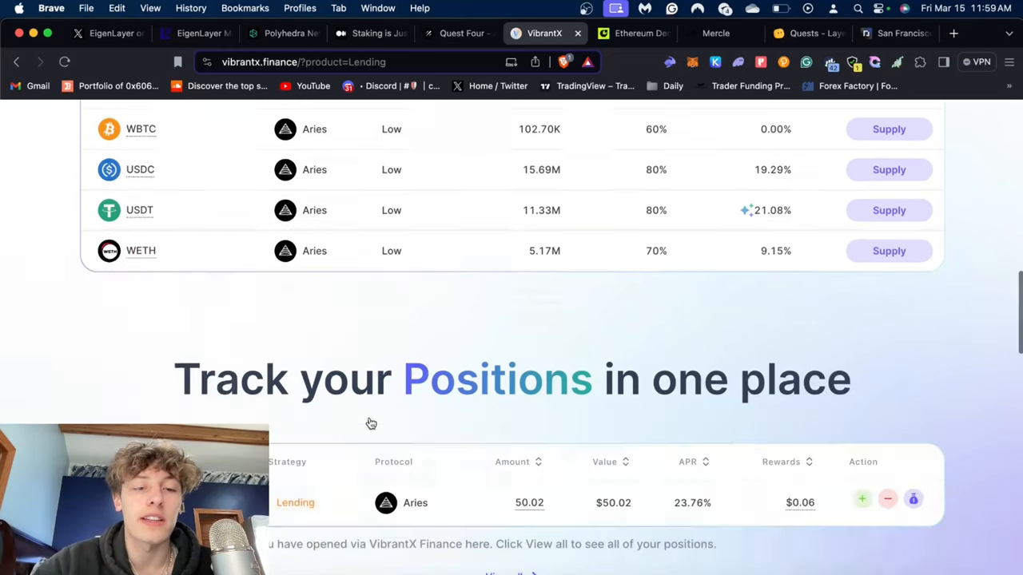
scroll(down, 3)
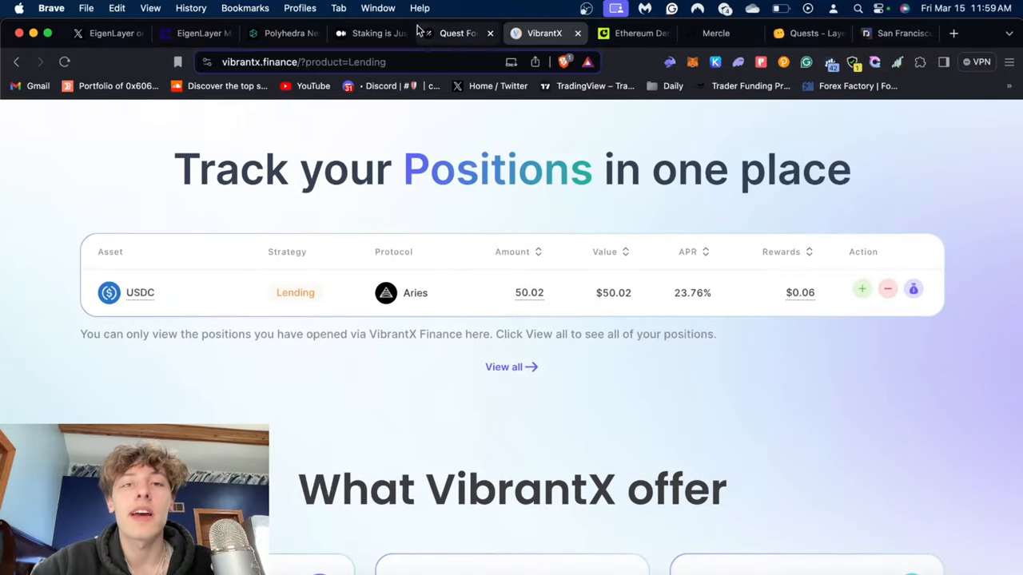
Back in the Galxe quest, select the app.cellana.finance/swap link and start a new tab
click(457, 33)
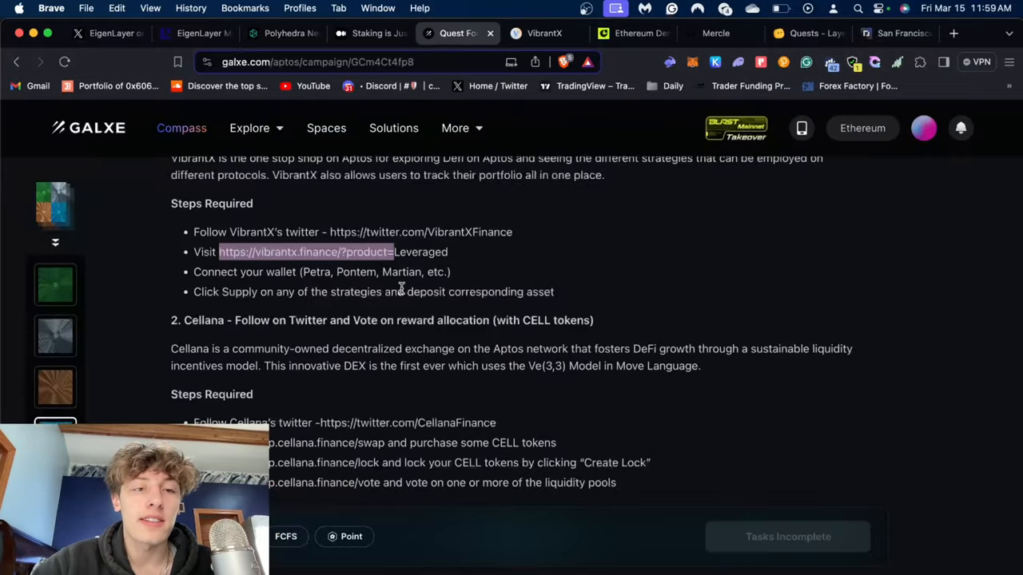
scroll(down, 3)
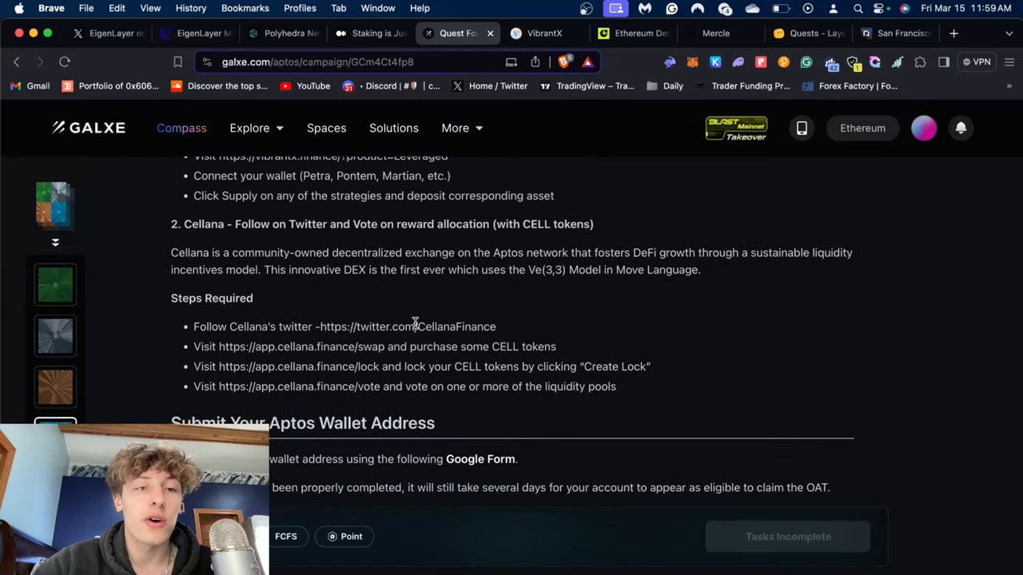
mouse_move(270, 320)
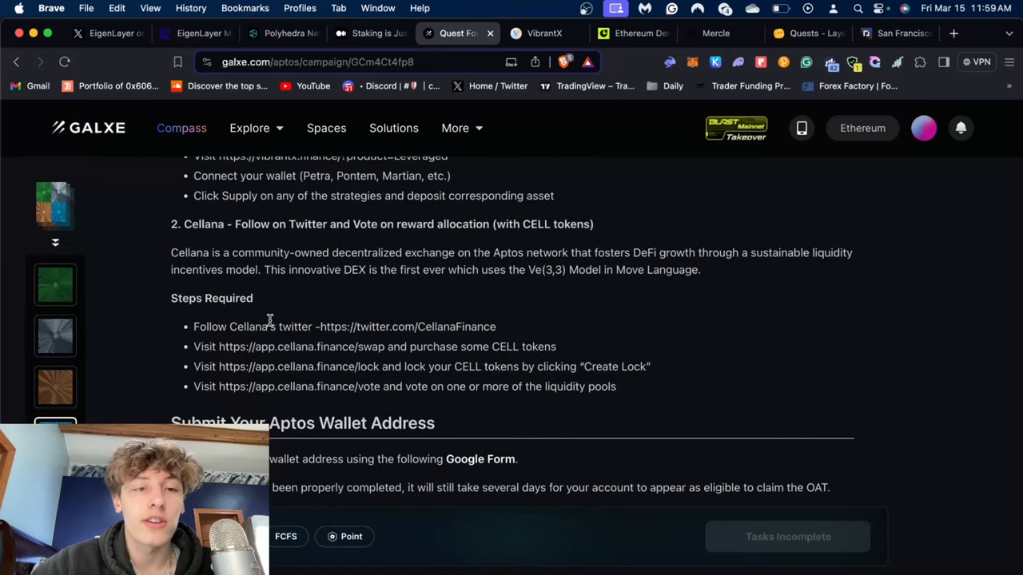
mouse_move(217, 347)
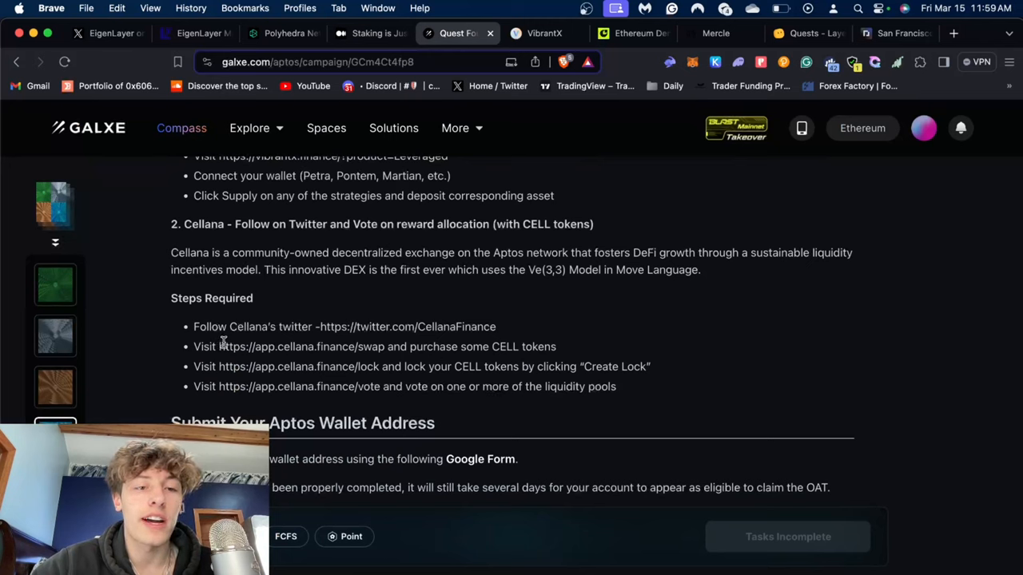
drag(220, 346, 406, 346)
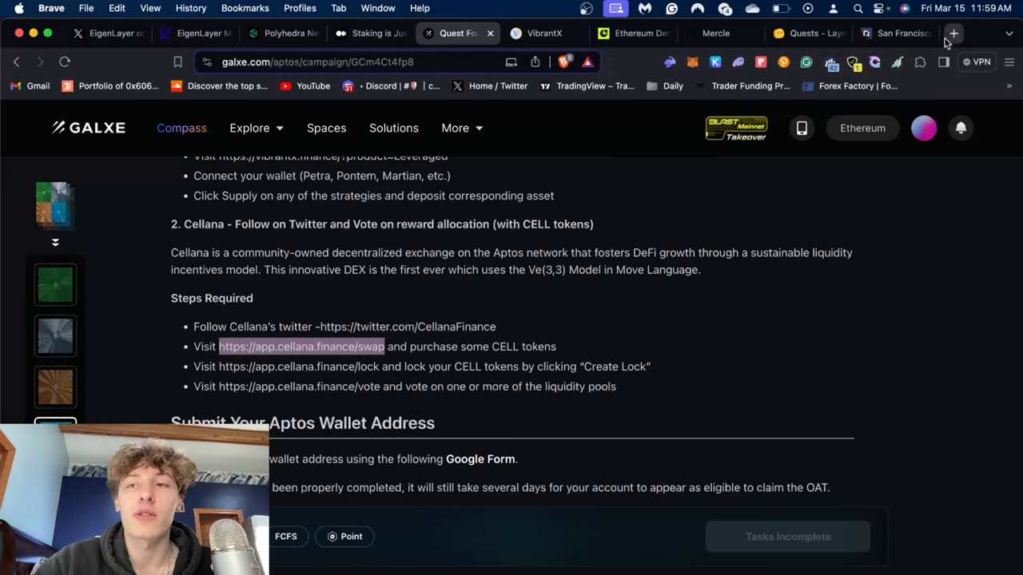
click(953, 34)
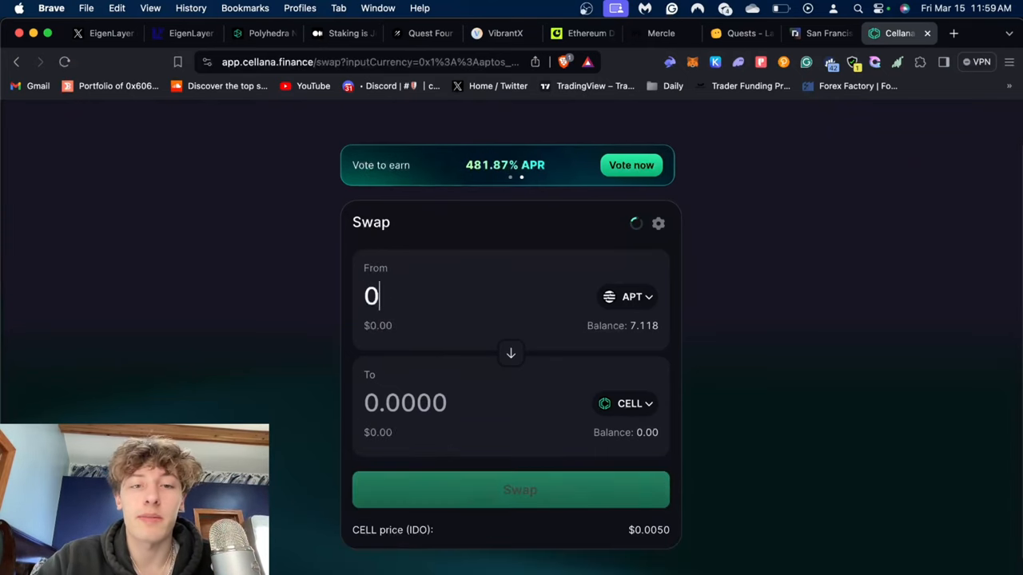
Enter .05 APT to swap for CELL, then go to Cellana's Lock page
text(.05)
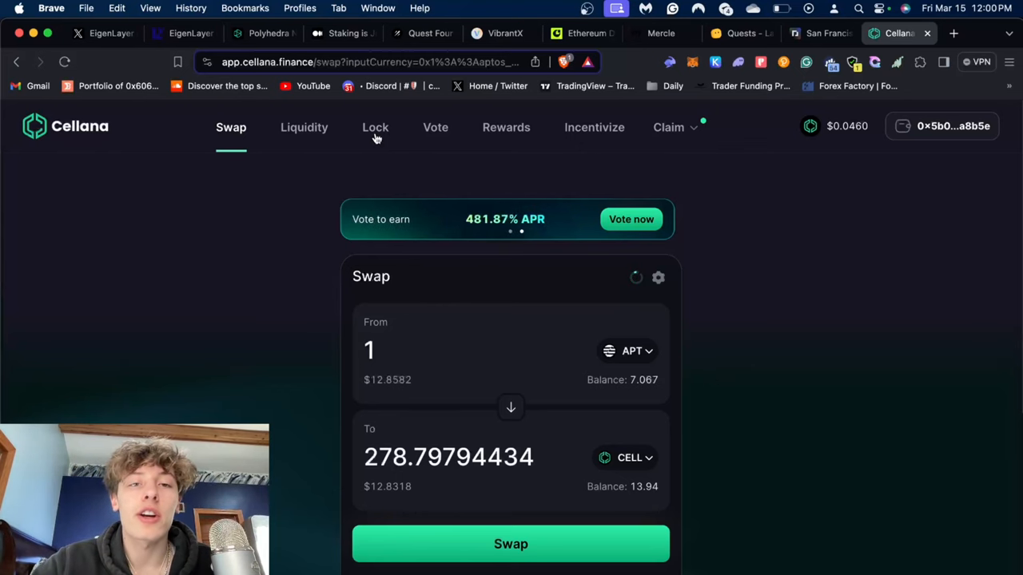
click(375, 128)
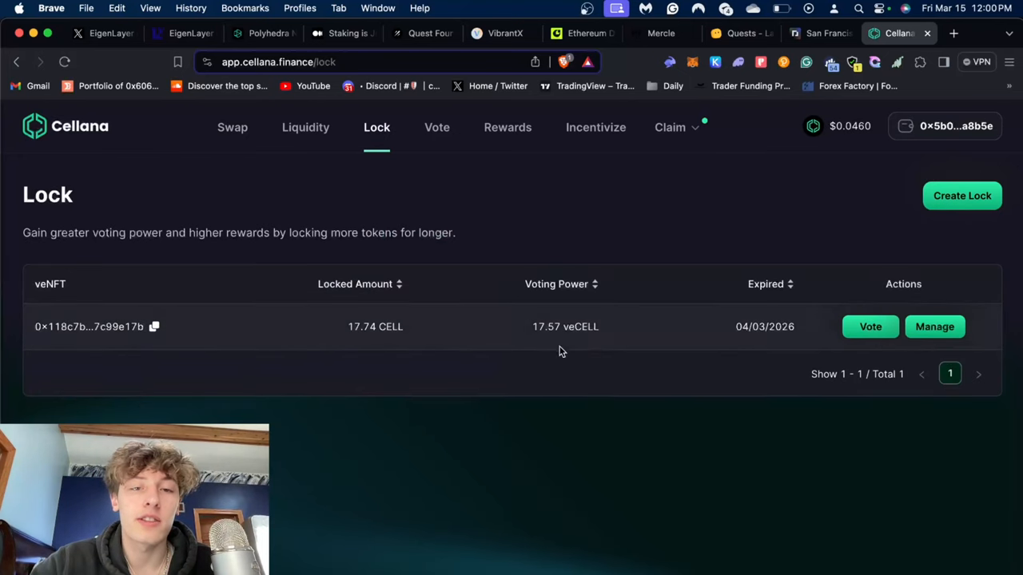
Create a 13.9 CELL one-month lock and approve it in the Petra wallet
click(962, 195)
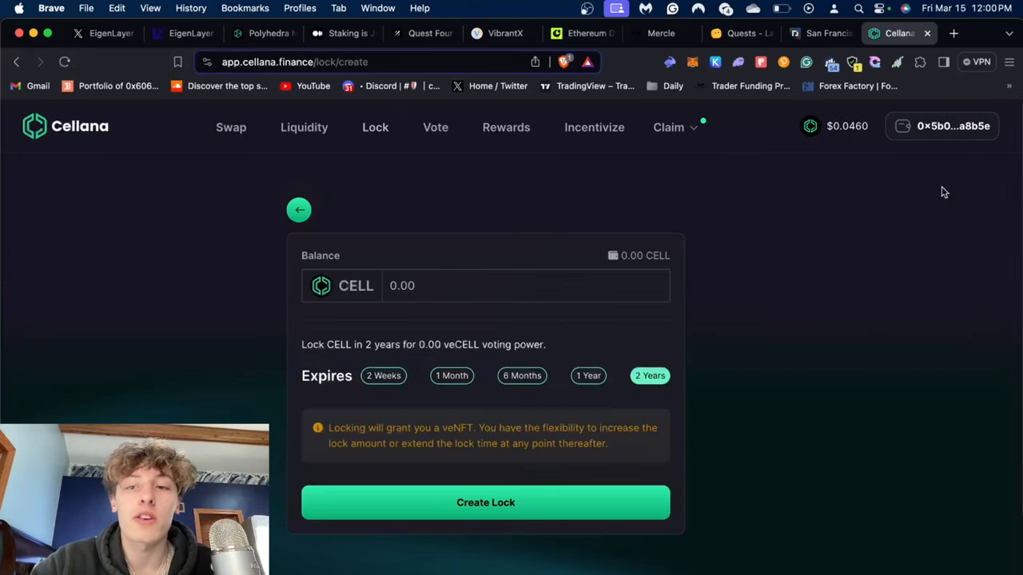
click(383, 376)
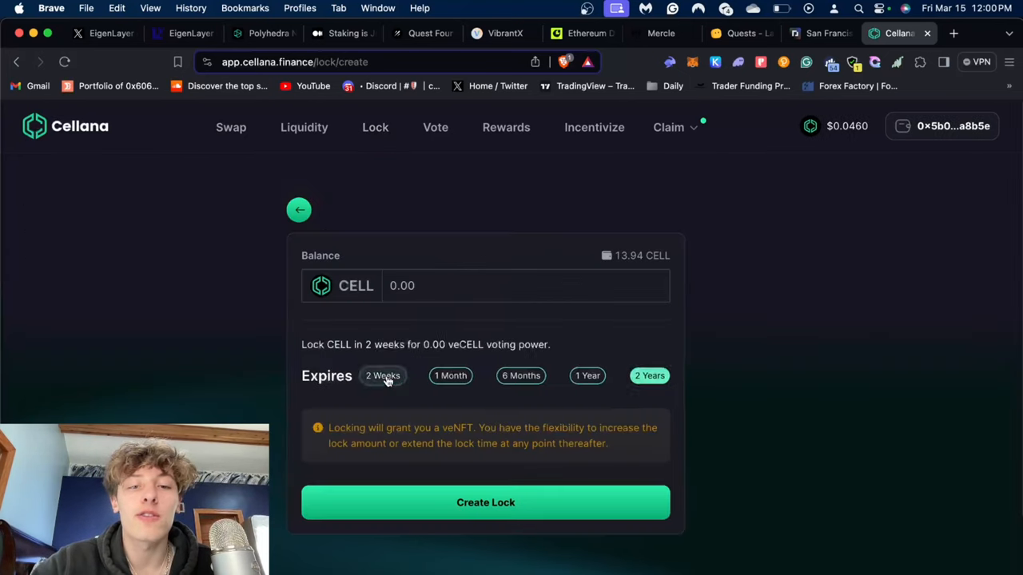
click(450, 376)
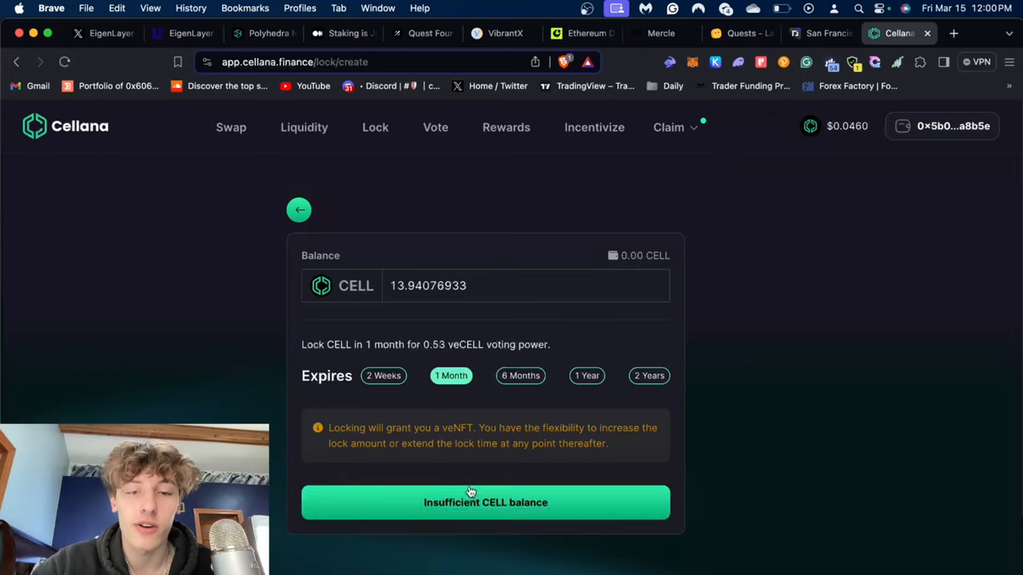
click(485, 502)
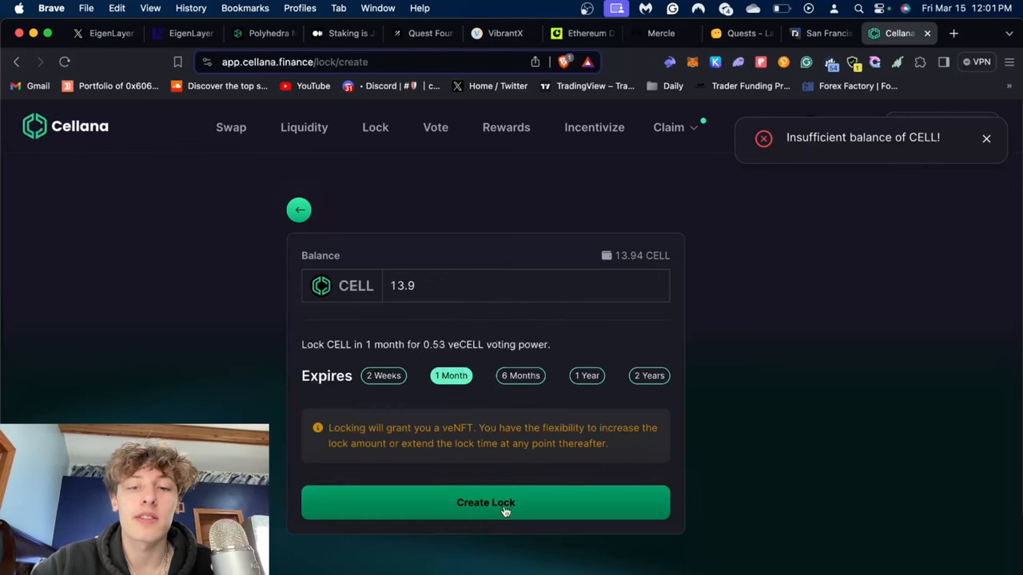
click(485, 503)
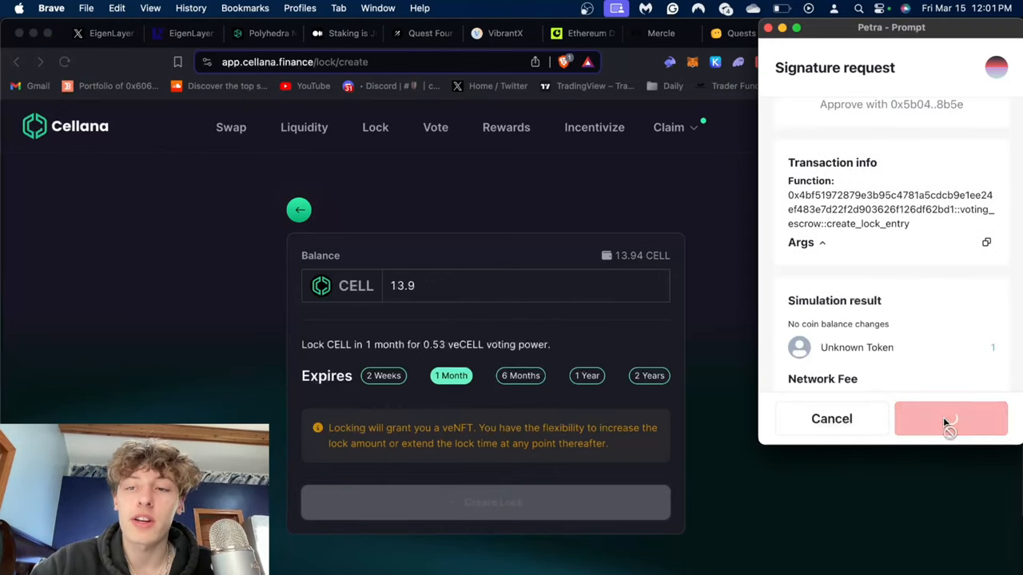
click(951, 419)
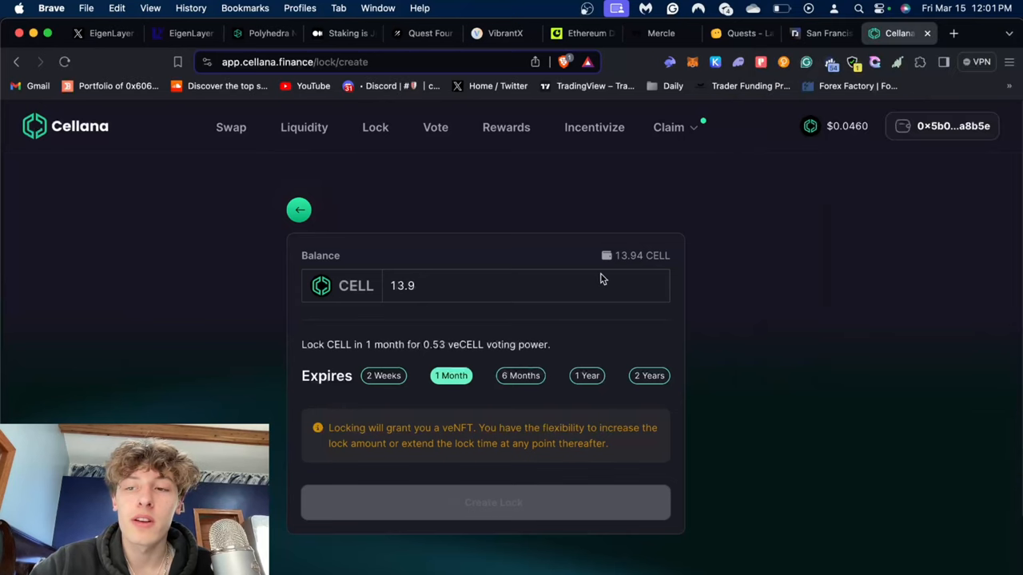
click(486, 503)
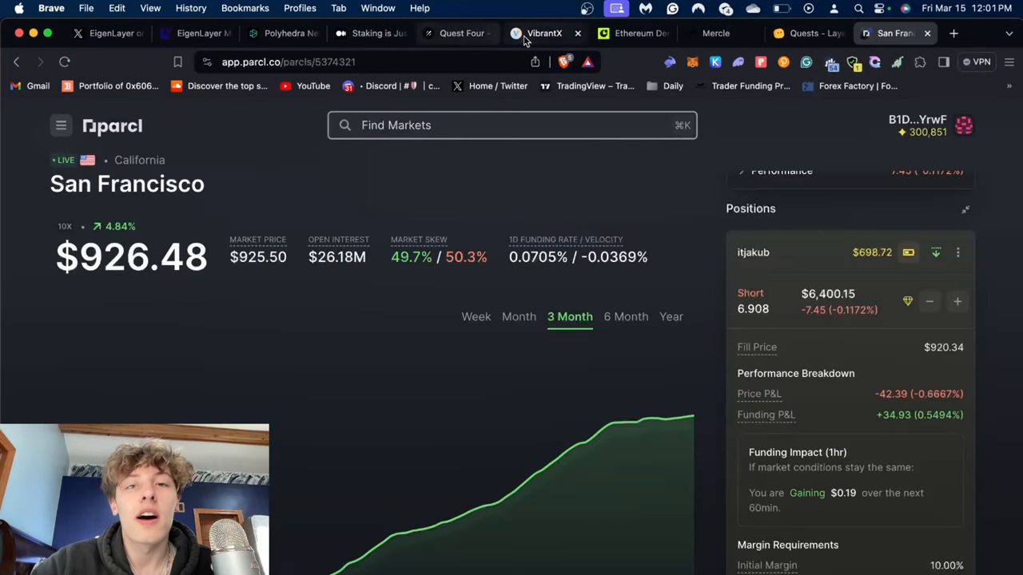
On the Galxe quest, select the app.cellana.finance/vote link and return to Cellana Finance
click(545, 32)
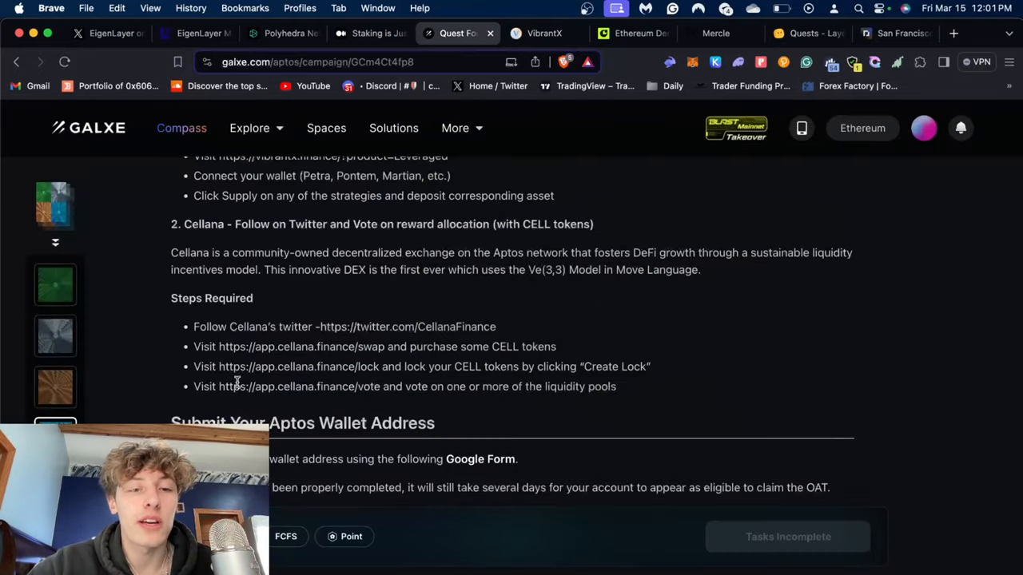
drag(221, 386, 356, 386)
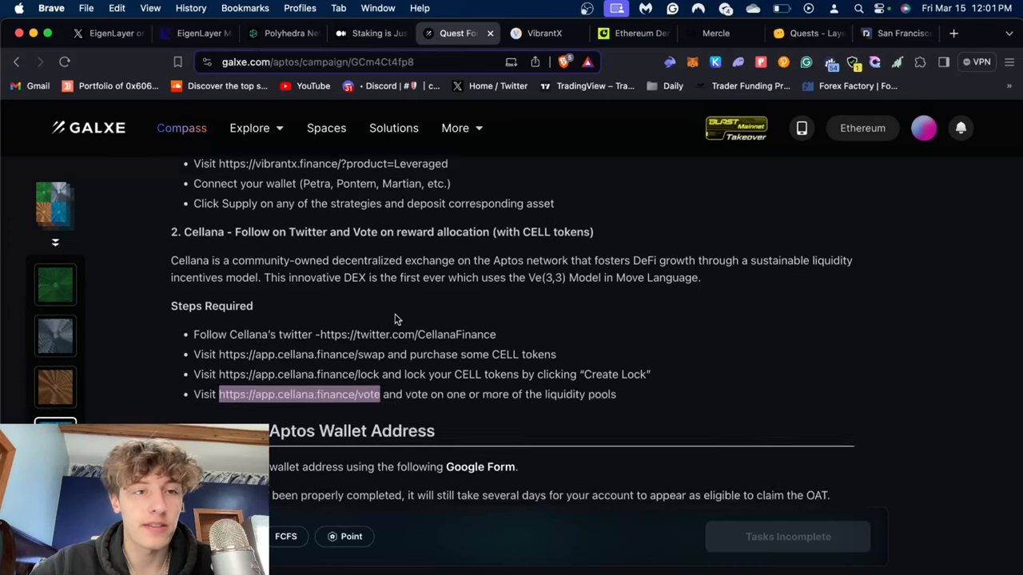
click(955, 33)
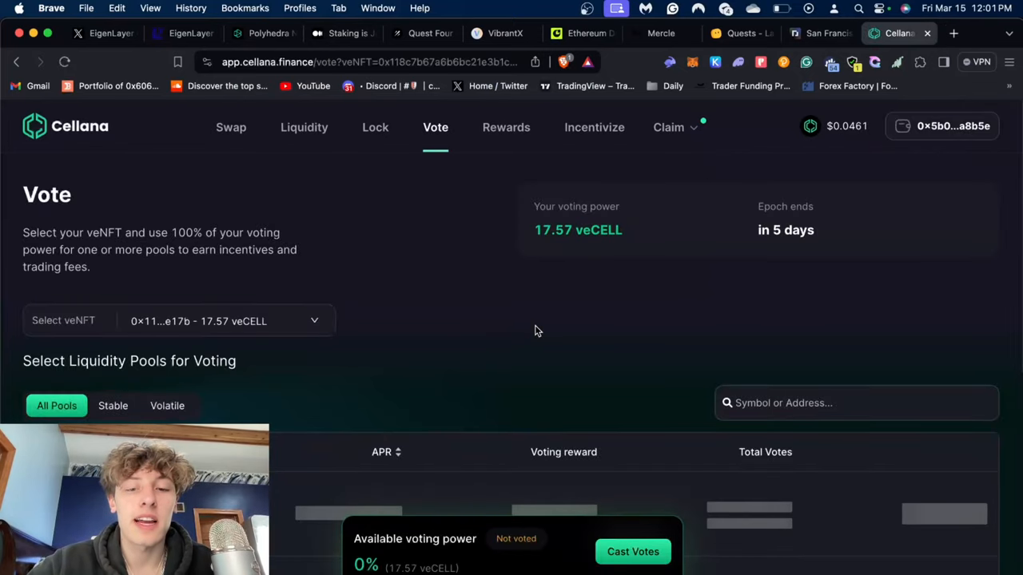
Scroll Cellana's Vote page to the pools list and adjust the USDC/APT vote slider
scroll(down, 3)
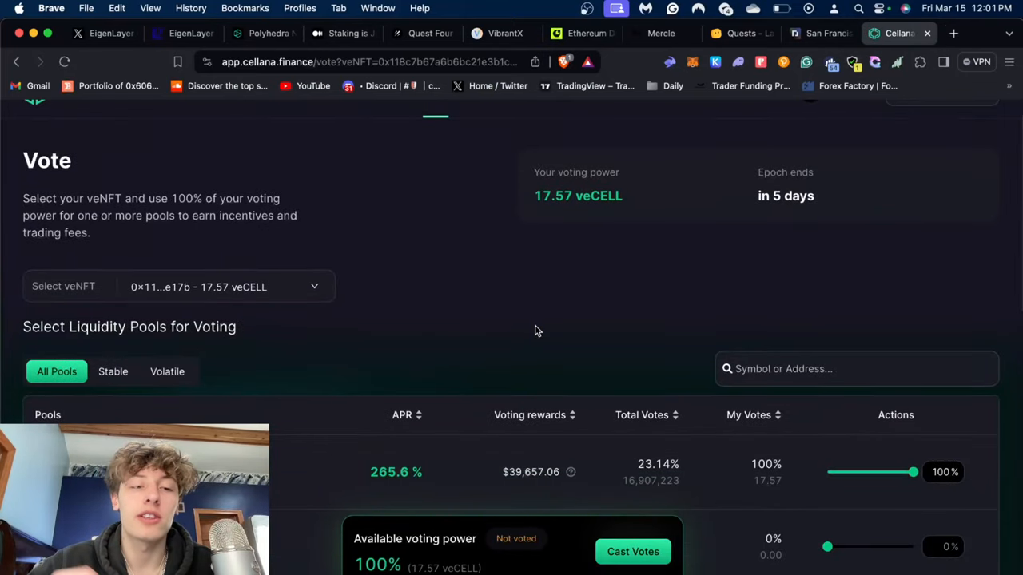
mouse_move(556, 388)
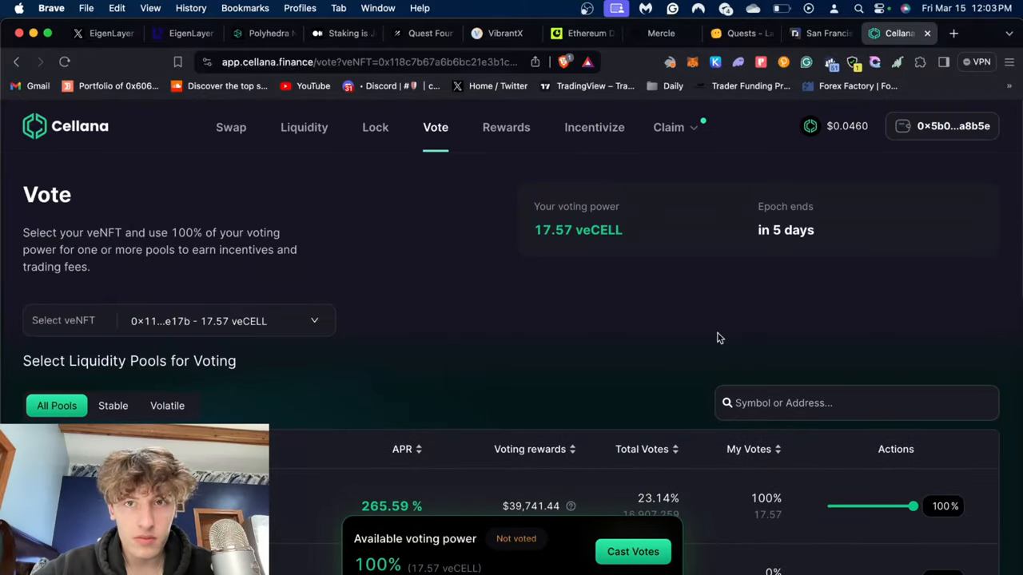
mouse_move(539, 389)
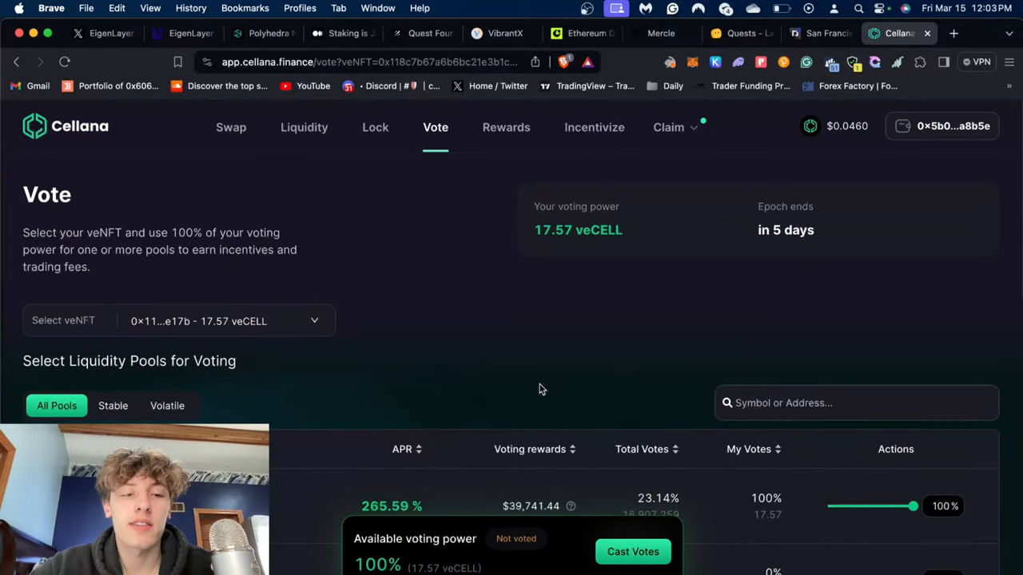
scroll(down, 3)
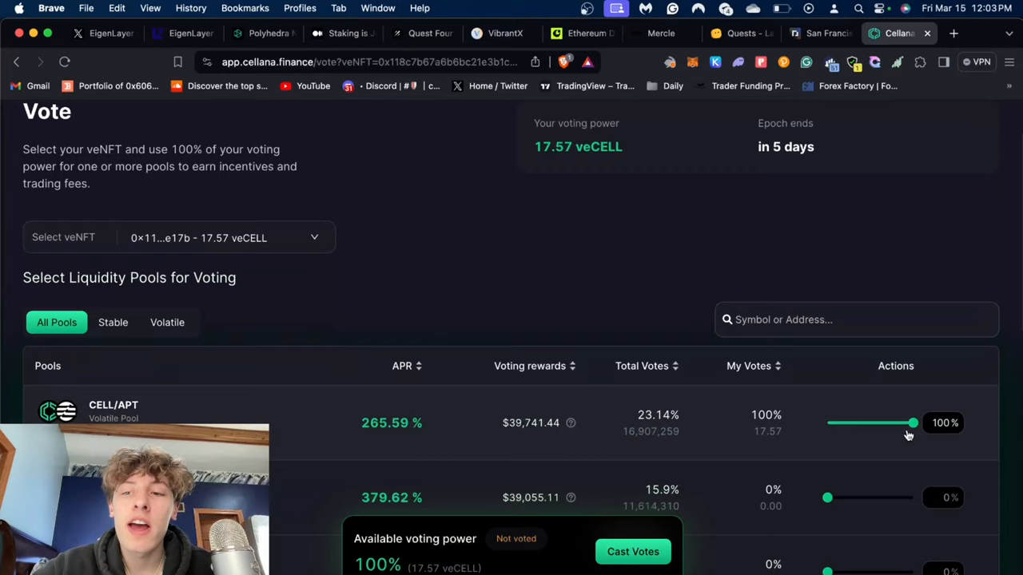
scroll(down, 3)
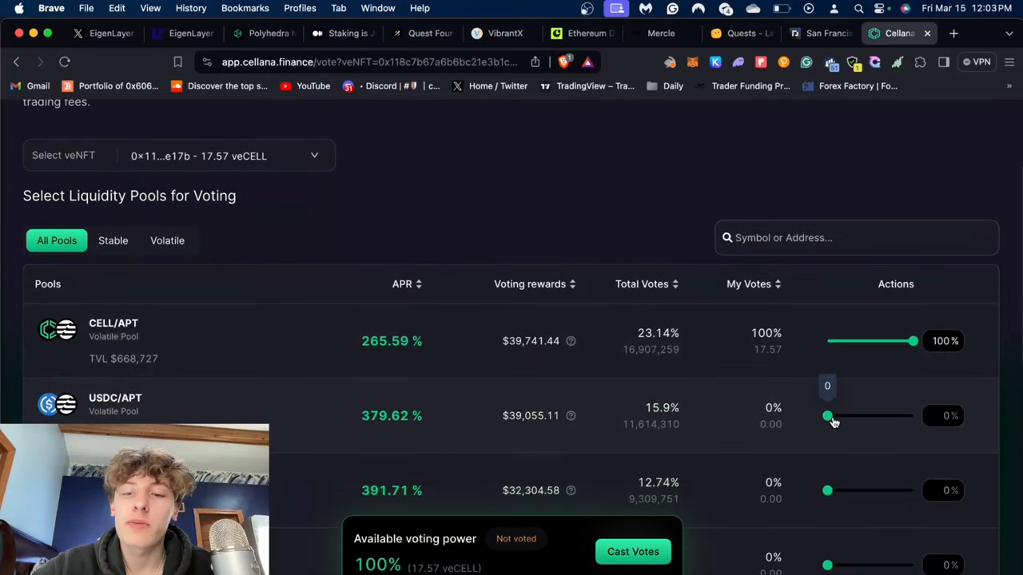
drag(827, 415, 871, 416)
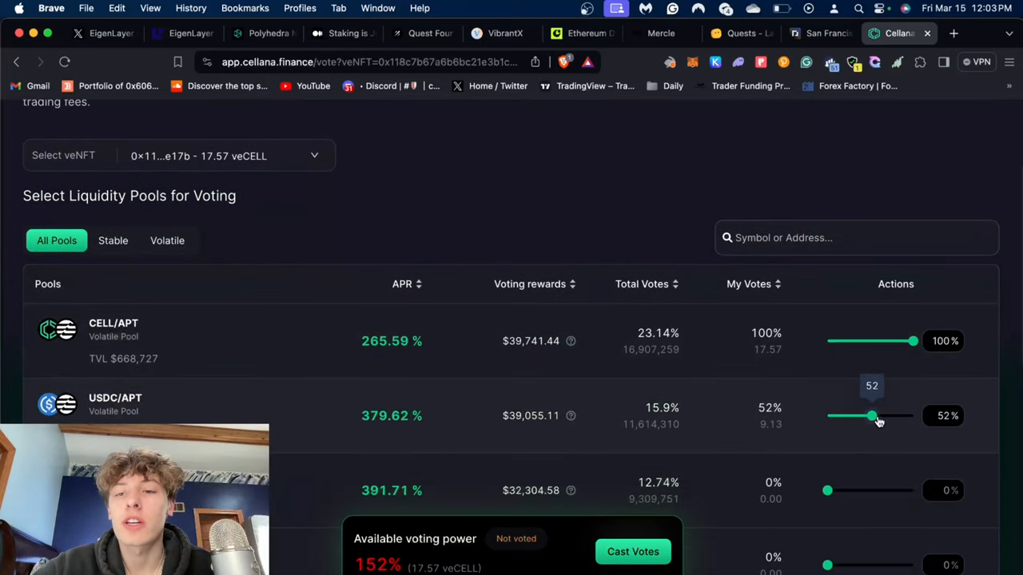
drag(872, 416, 882, 416)
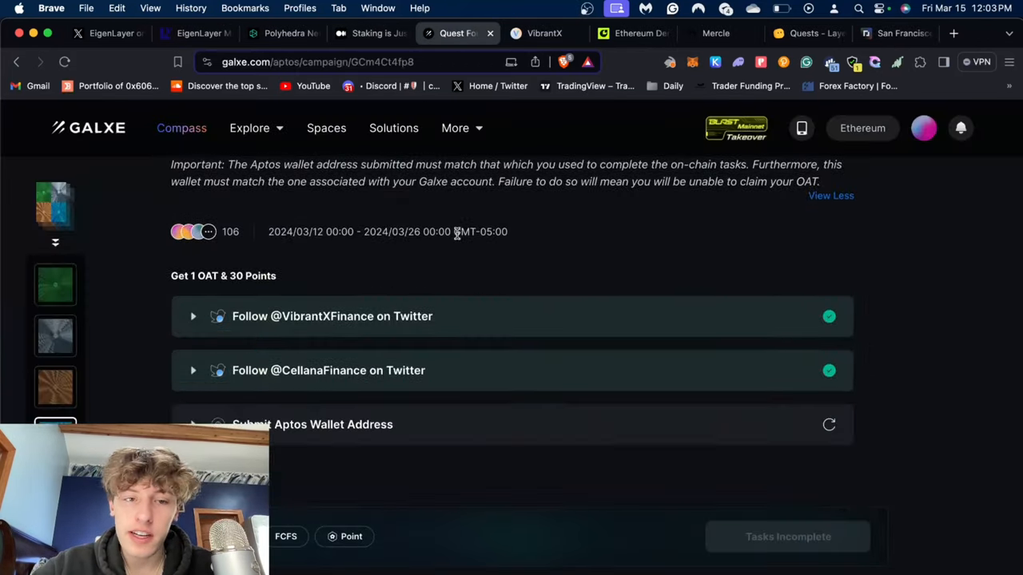
Review the Galxe tasks (two follows done, wallet submission pending), then switch to Consensys Dencun
scroll(down, 3)
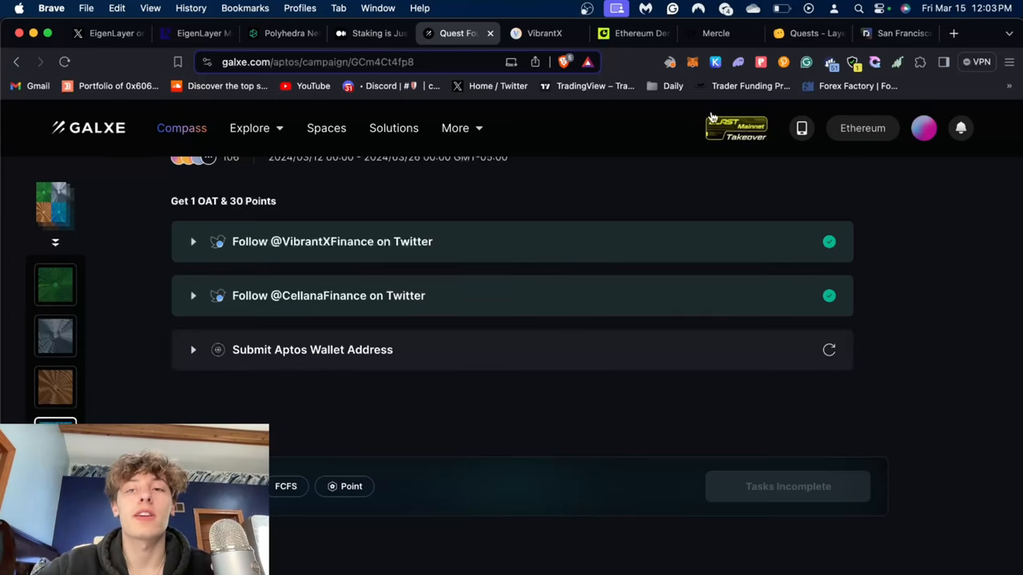
mouse_move(761, 63)
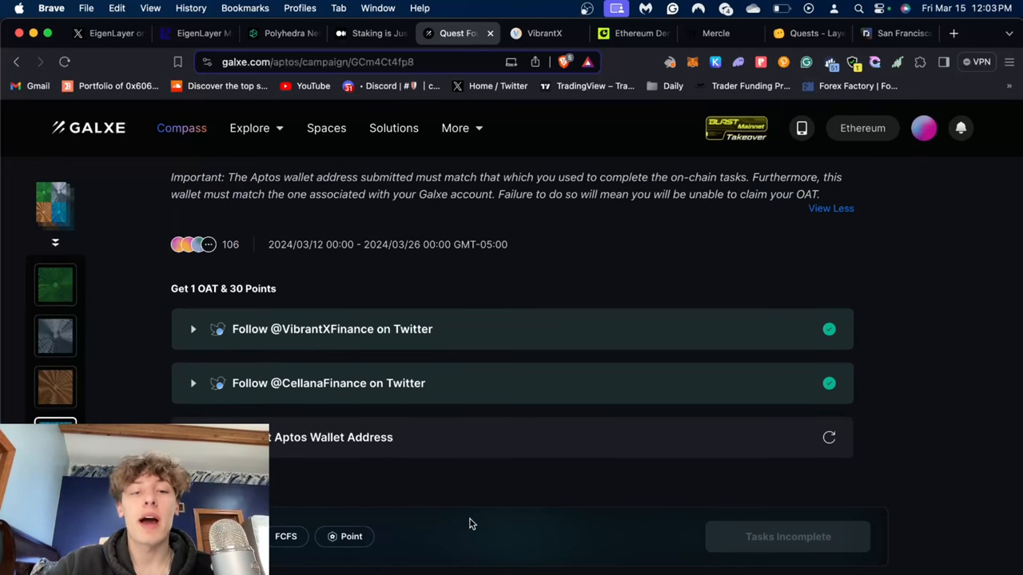
mouse_move(504, 477)
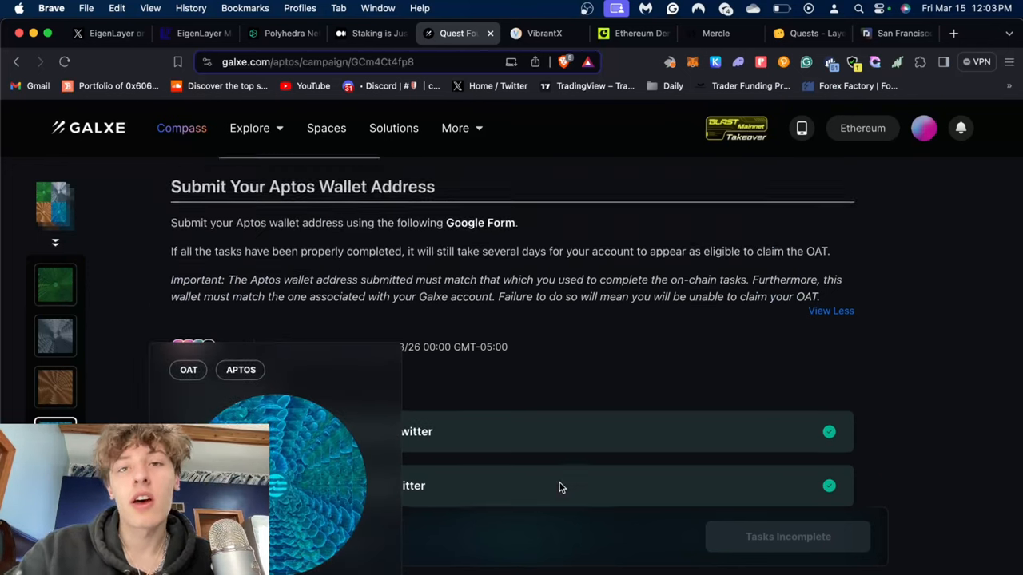
click(631, 32)
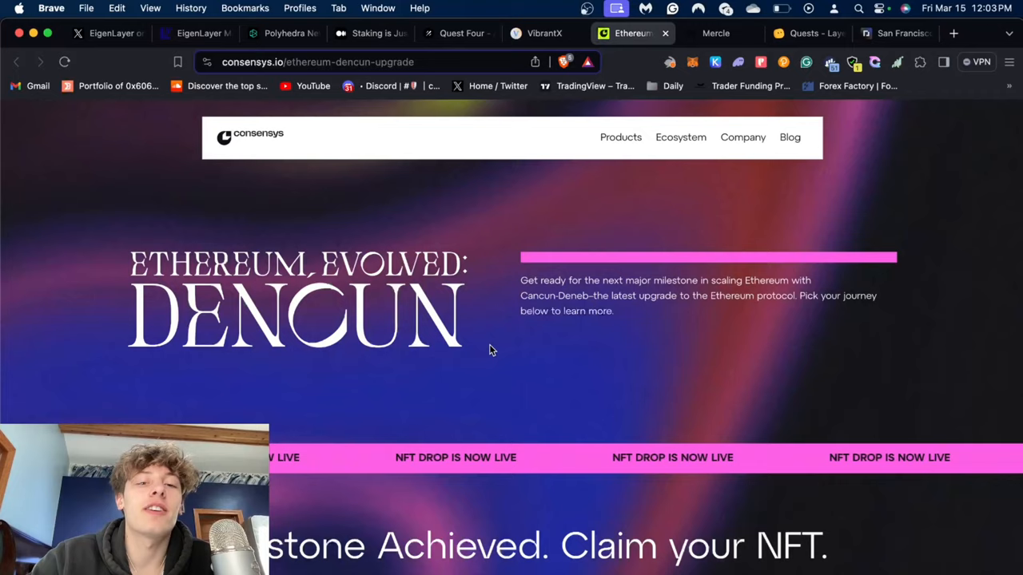
Scroll to the Dencun NFT editions, highlight Community Edition eligibility, and open its Phosphor claim
scroll(down, 3)
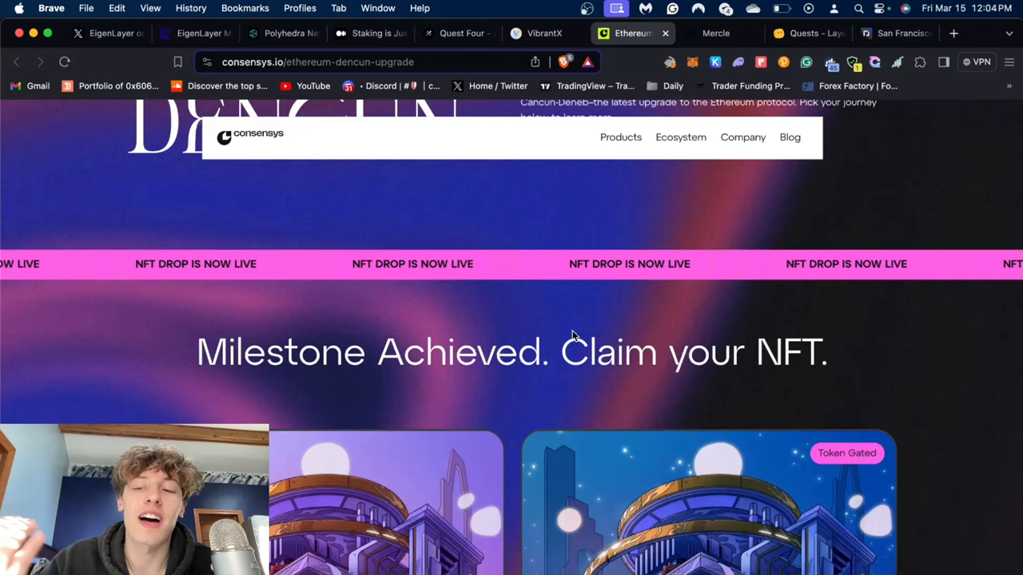
scroll(down, 3)
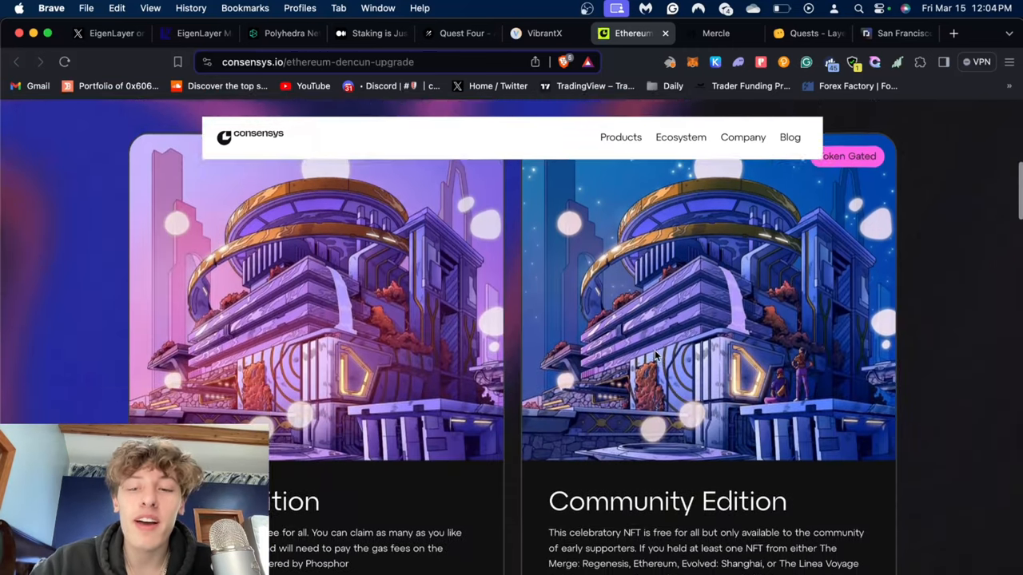
scroll(down, 3)
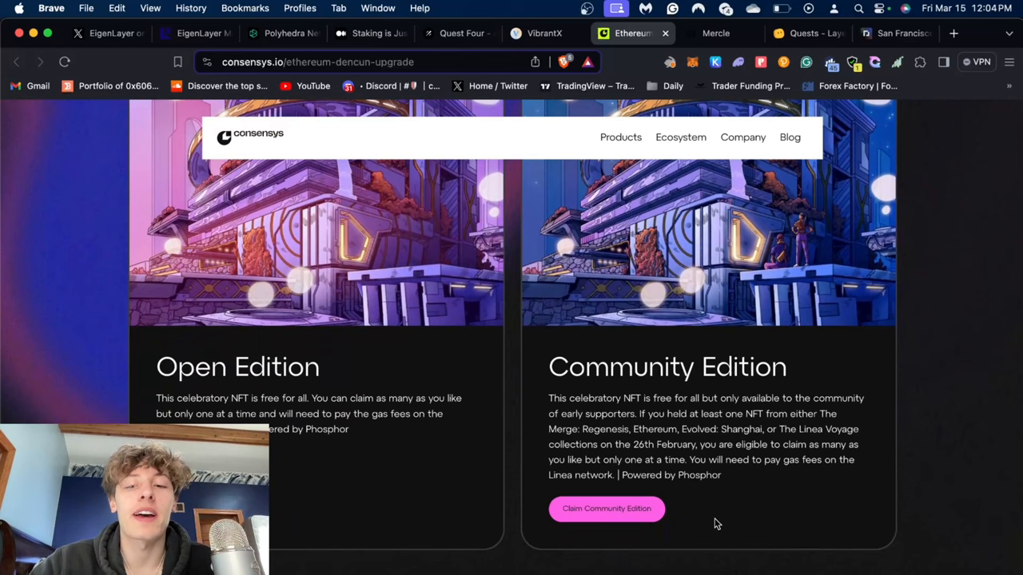
mouse_move(636, 448)
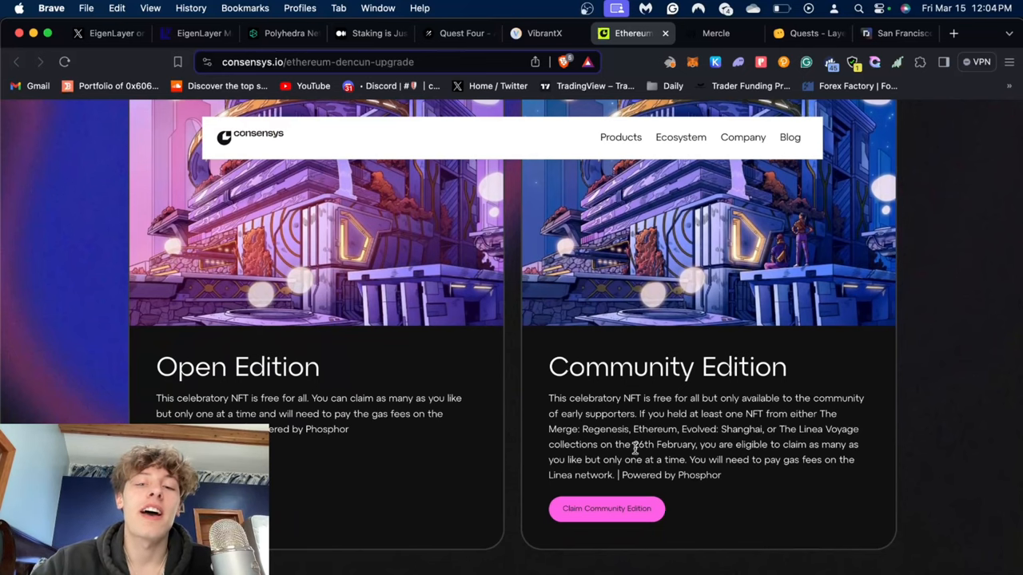
scroll(down, 3)
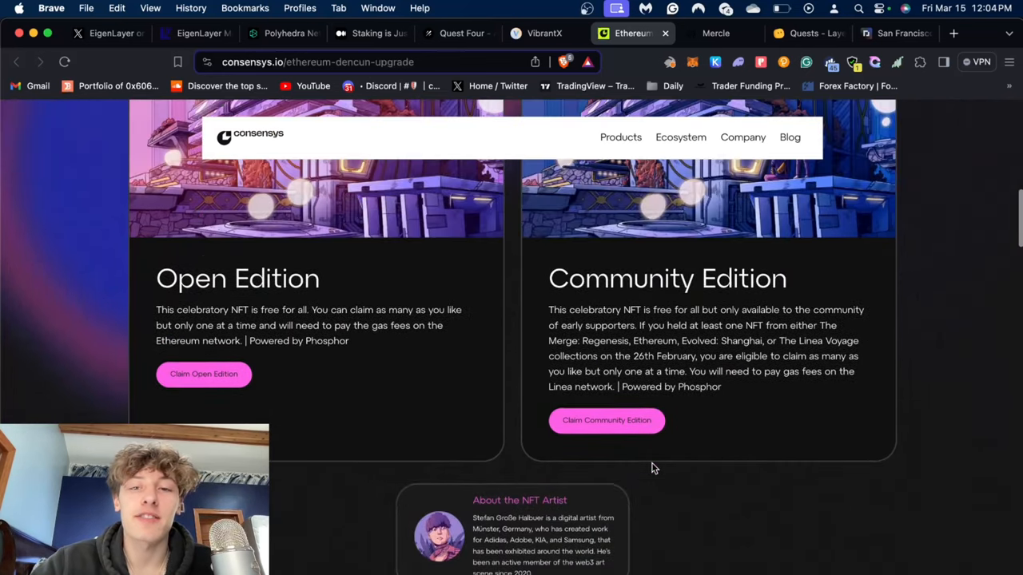
scroll(down, 3)
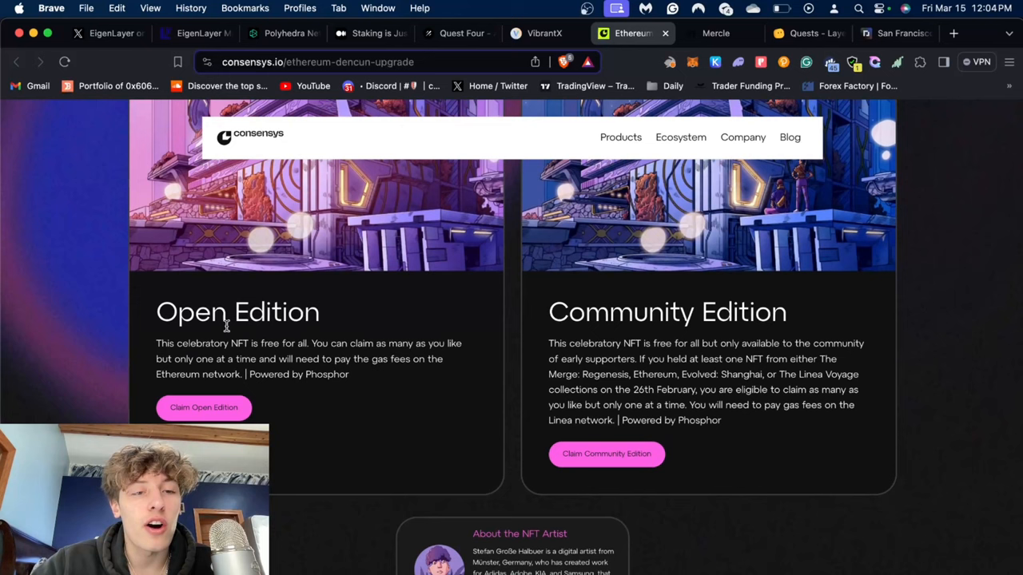
mouse_move(284, 337)
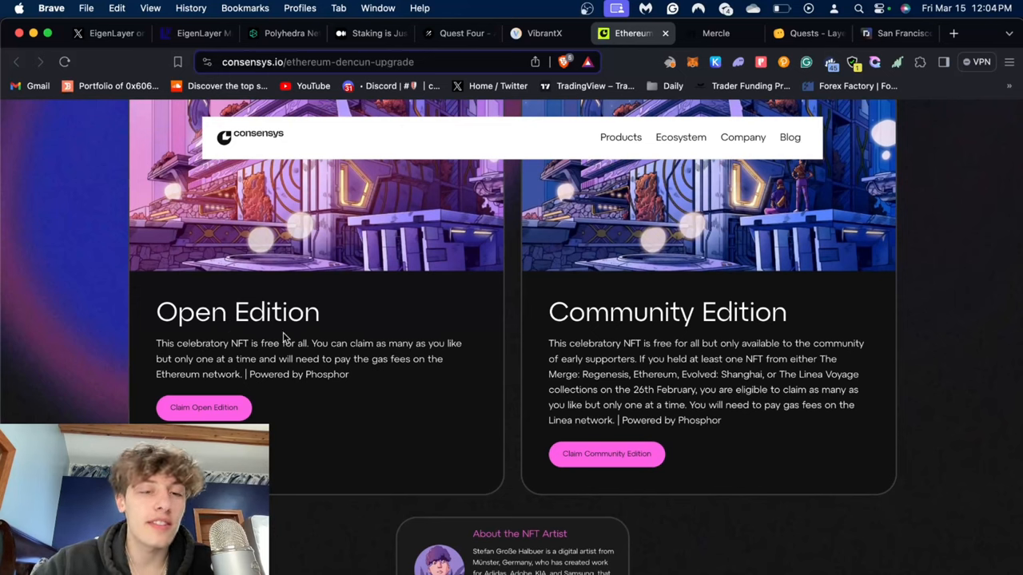
scroll(down, 3)
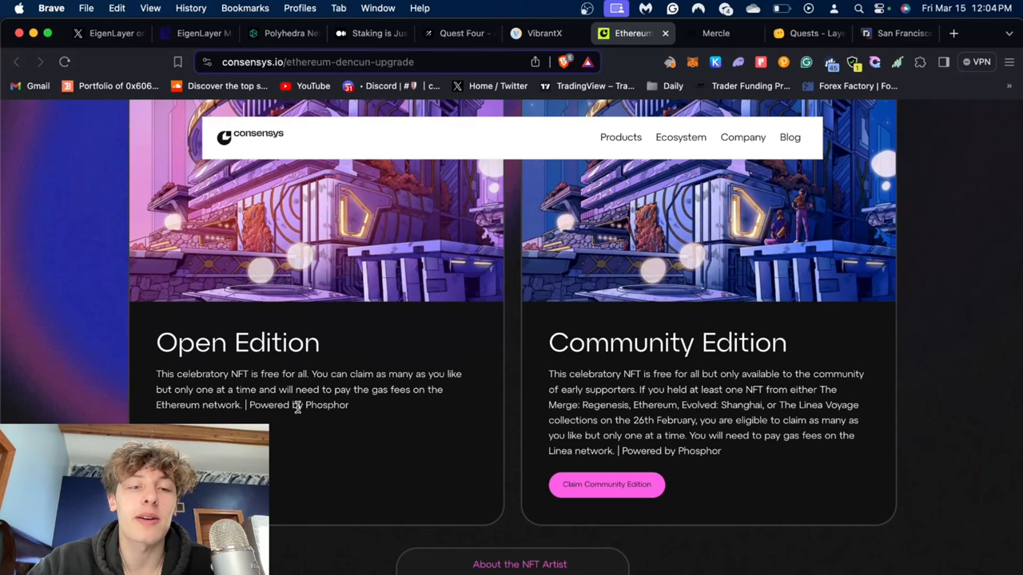
mouse_move(343, 405)
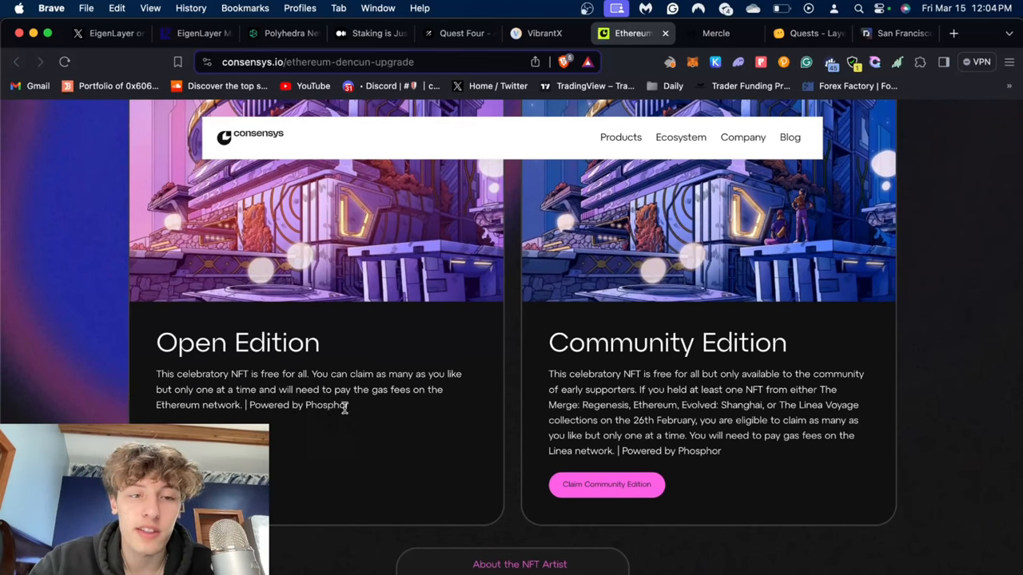
scroll(down, 3)
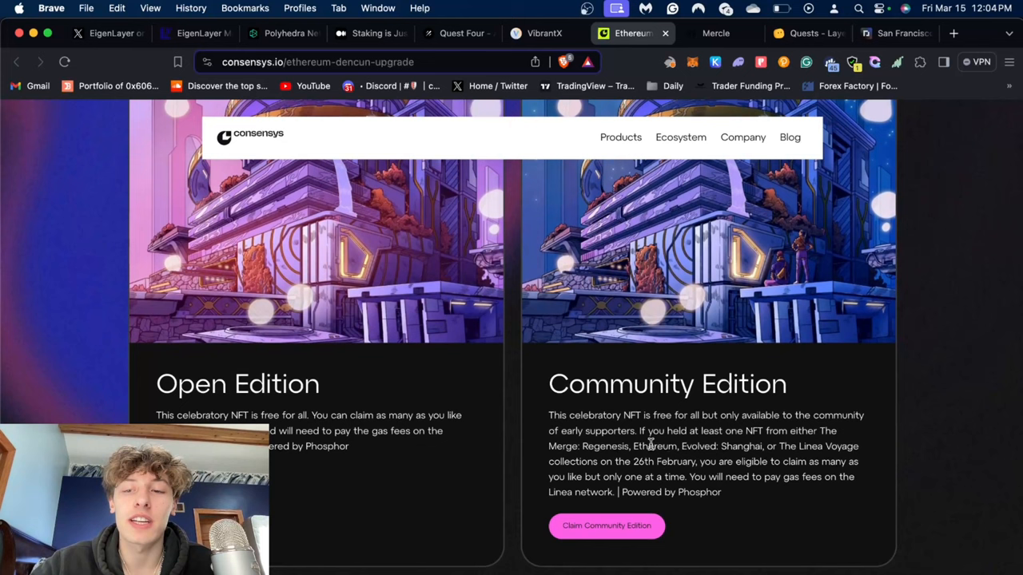
mouse_move(735, 442)
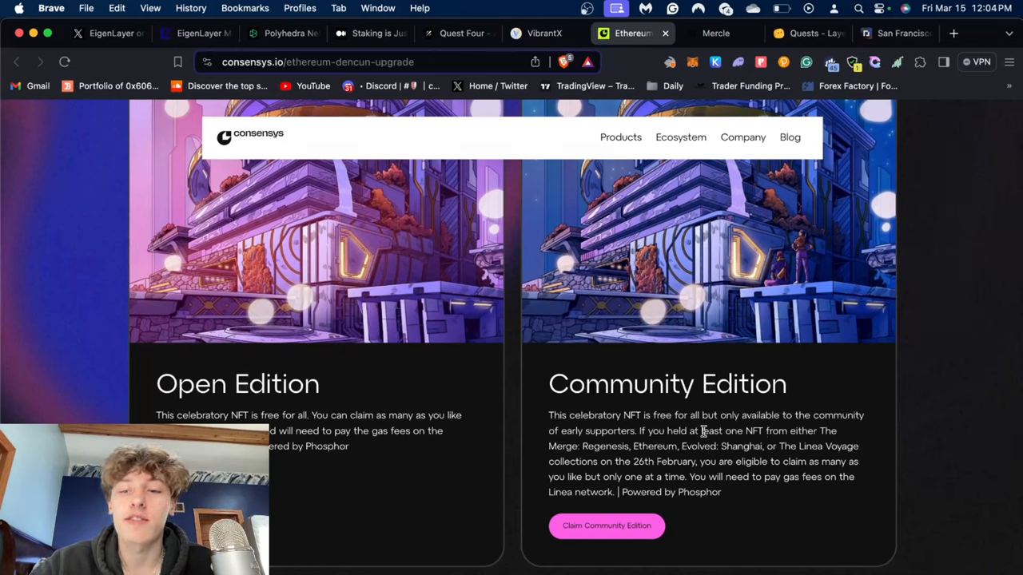
drag(639, 431, 651, 446)
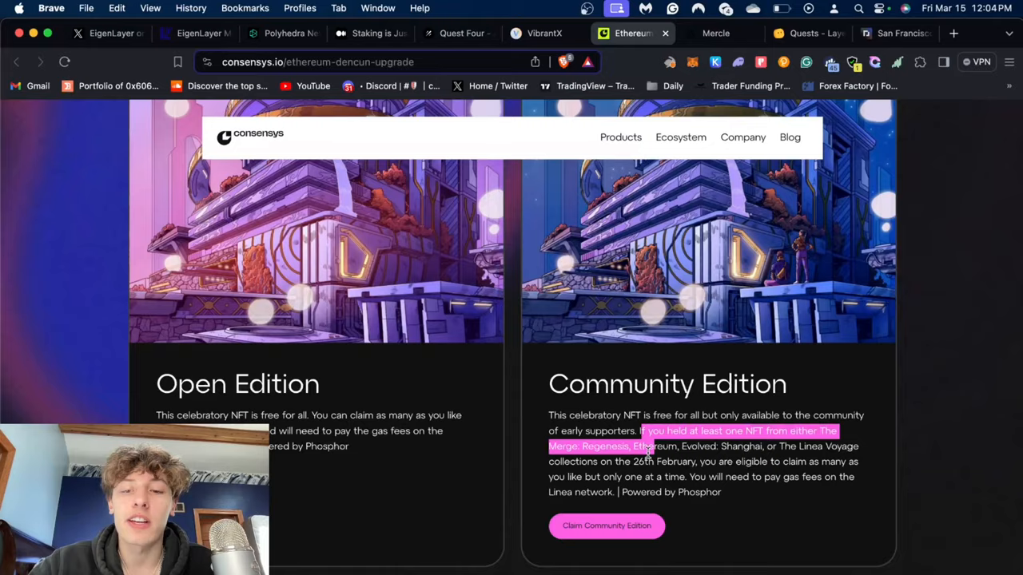
click(607, 526)
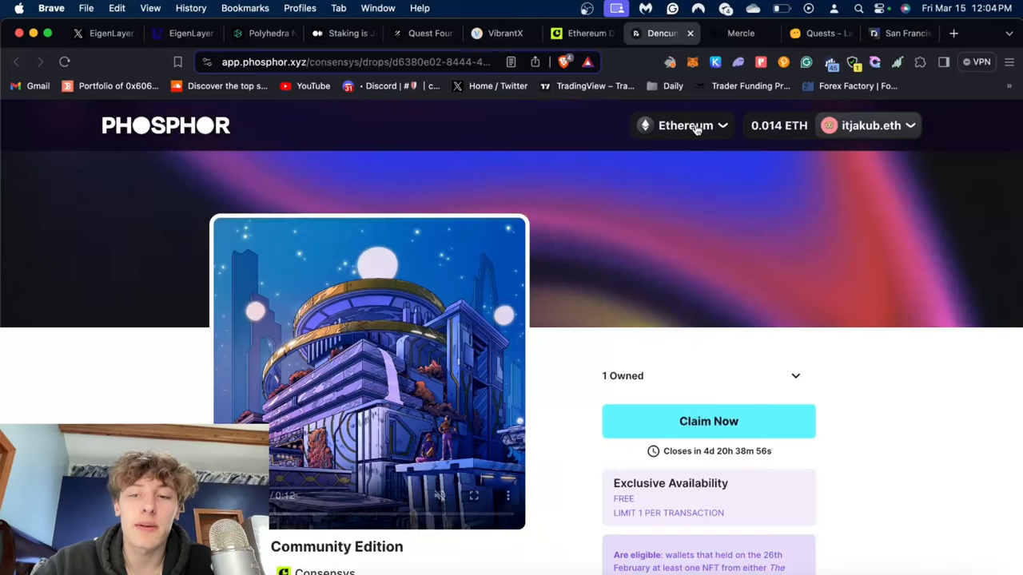
Glance down the Phosphor Community Edition page, then switch to Mercle's Linea MBADGE tab
scroll(down, 3)
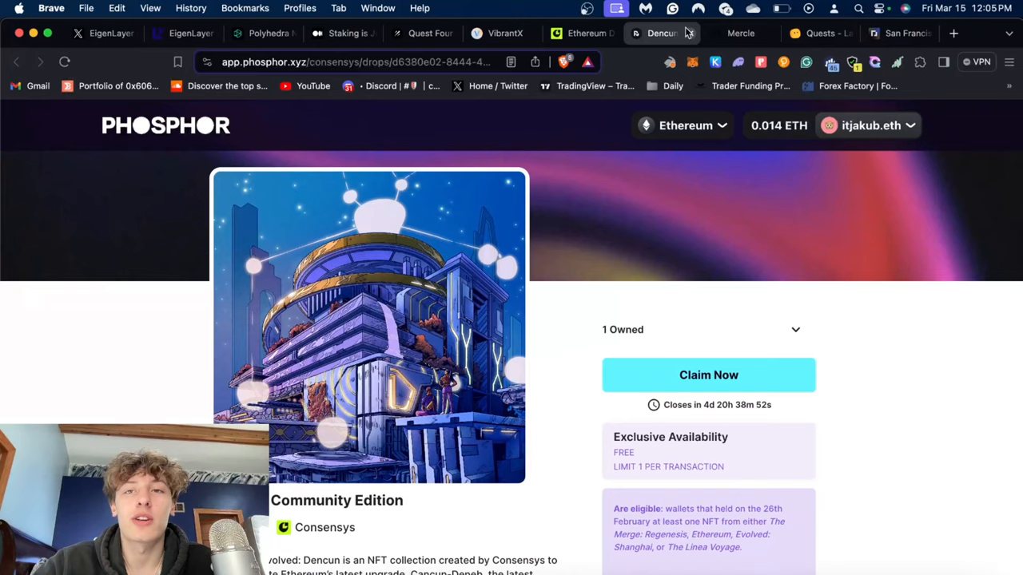
click(661, 33)
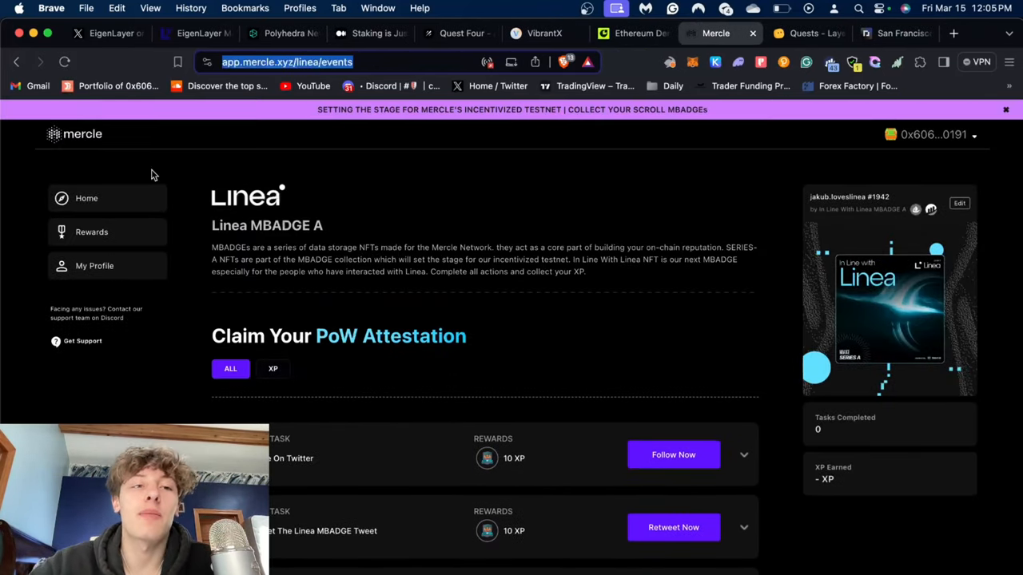
mouse_move(398, 309)
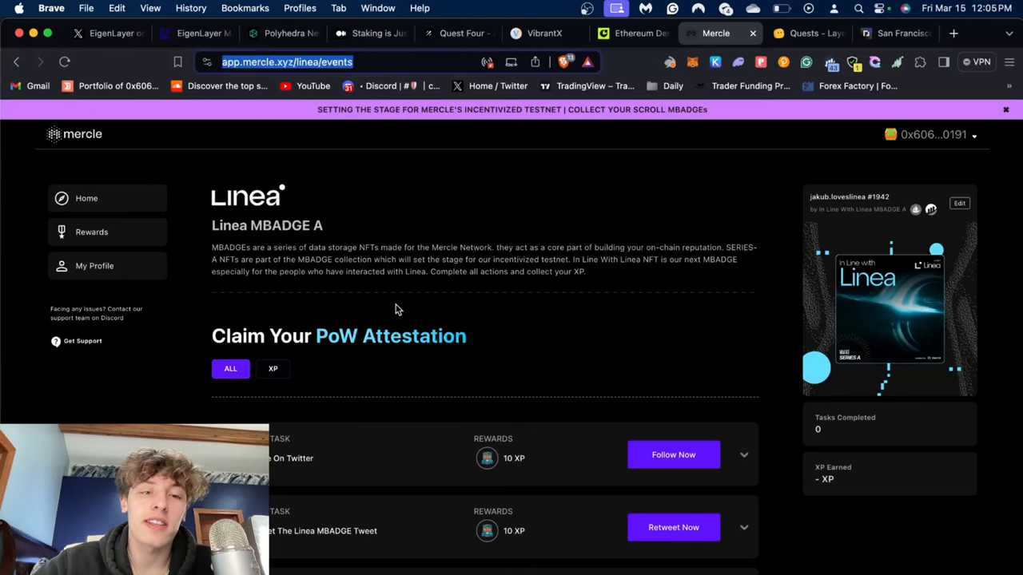
Scroll the MBADGE follow, retweet, tweet, bridge and trade tasks, then go to Layer3 Quests
scroll(down, 3)
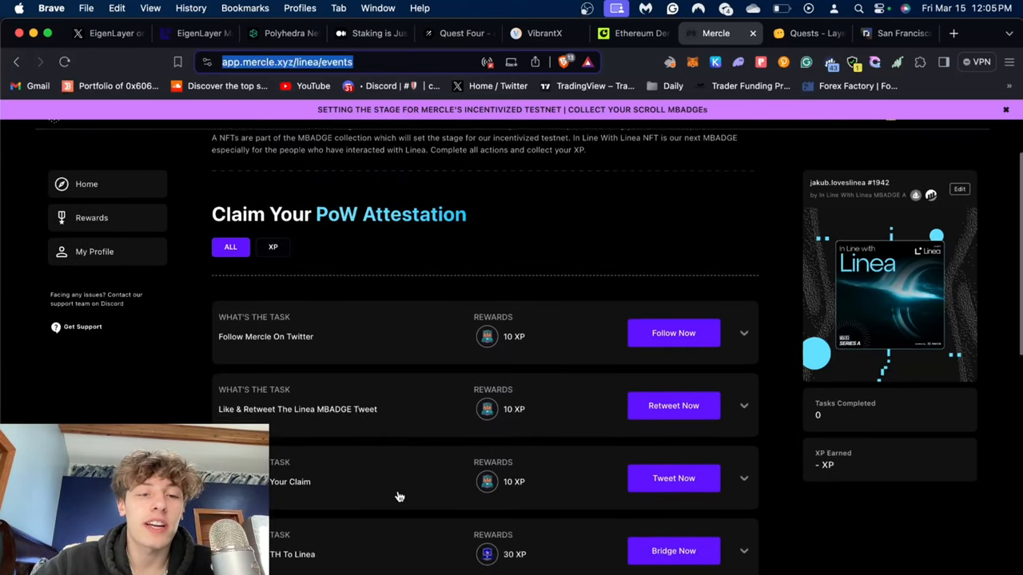
scroll(down, 3)
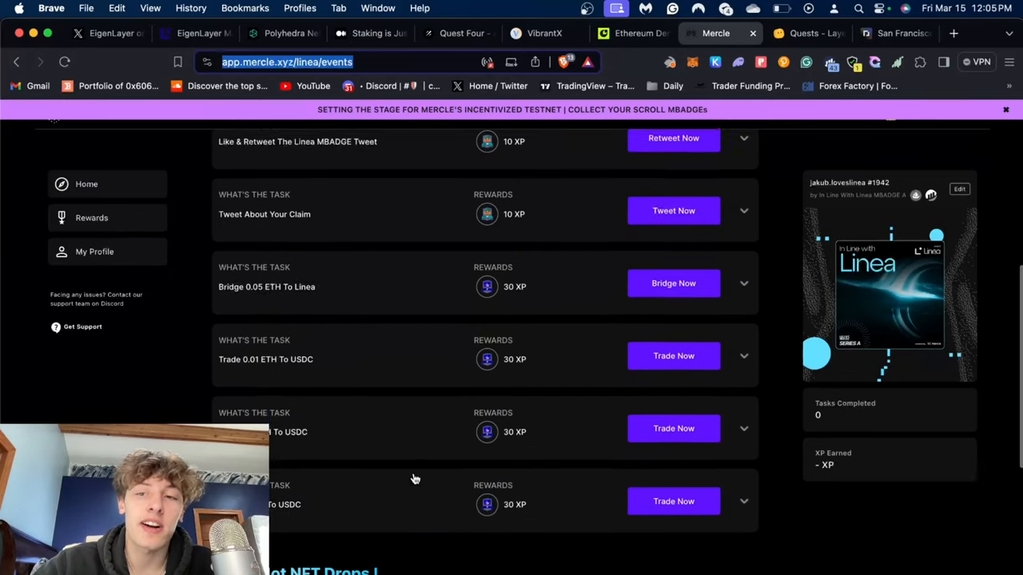
scroll(down, 3)
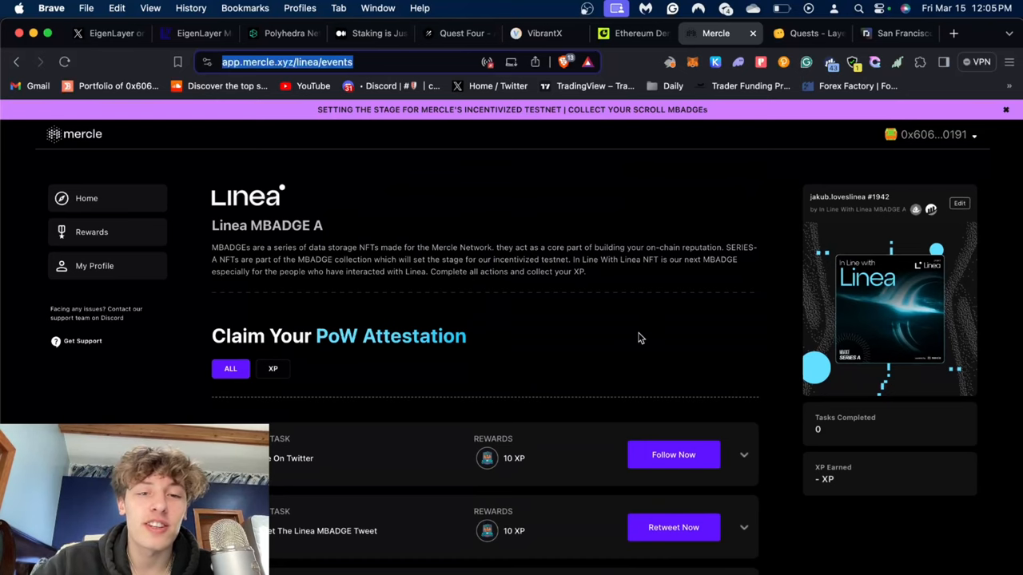
mouse_move(643, 377)
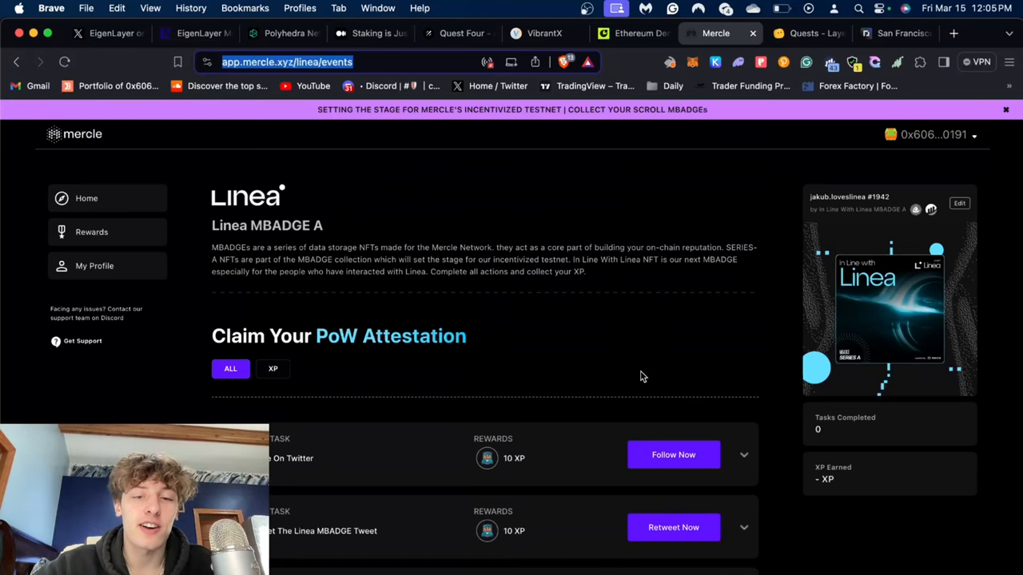
scroll(down, 3)
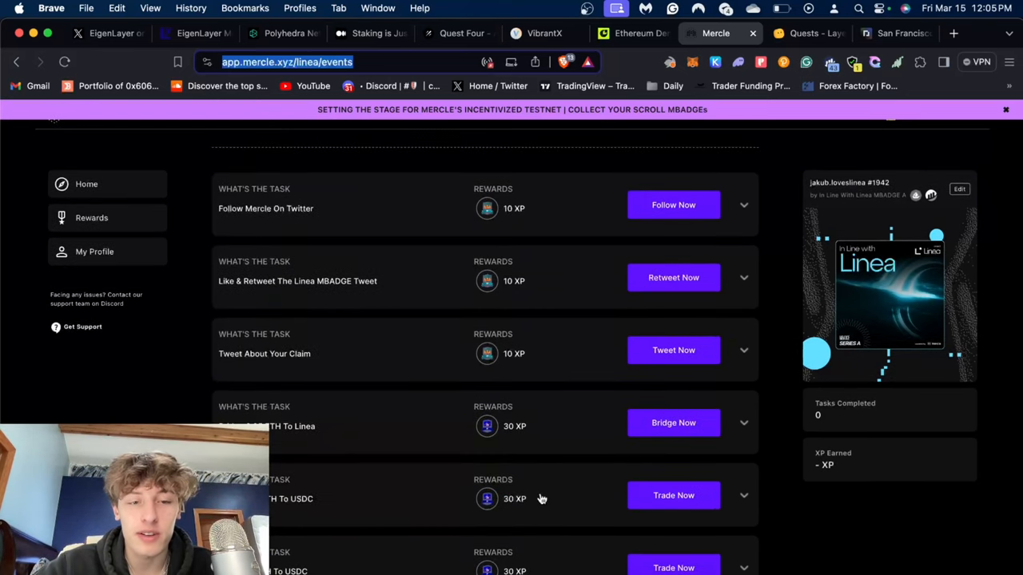
scroll(down, 3)
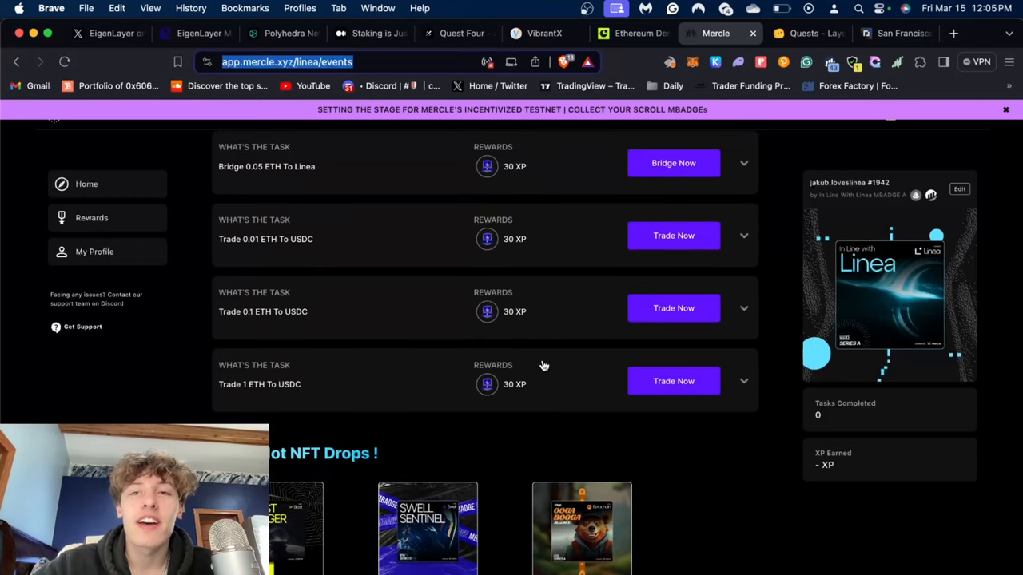
click(804, 33)
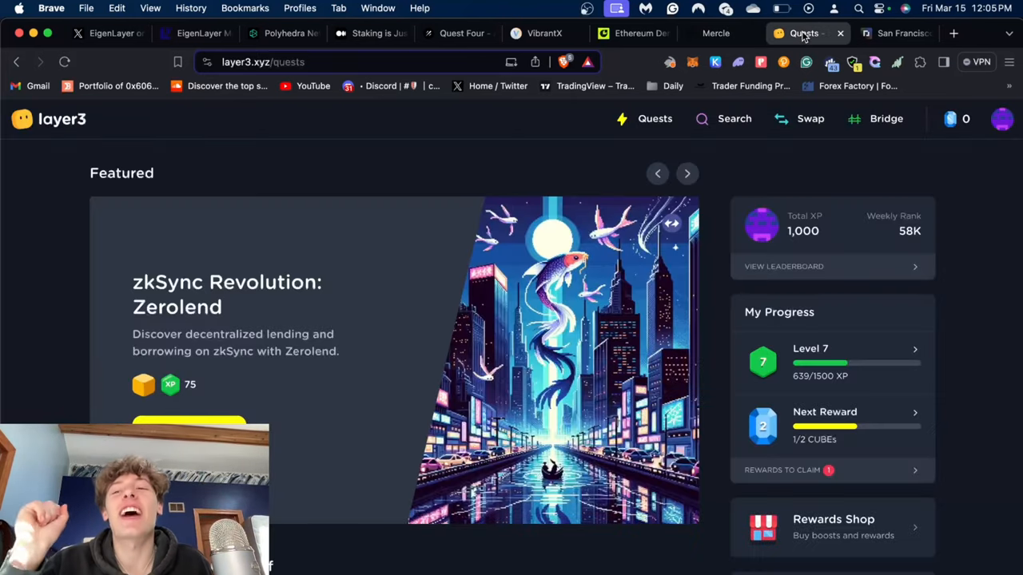
Review the Linea Park map's completed quests and 395 L·XP, then switch to Parcl San Francisco
click(686, 173)
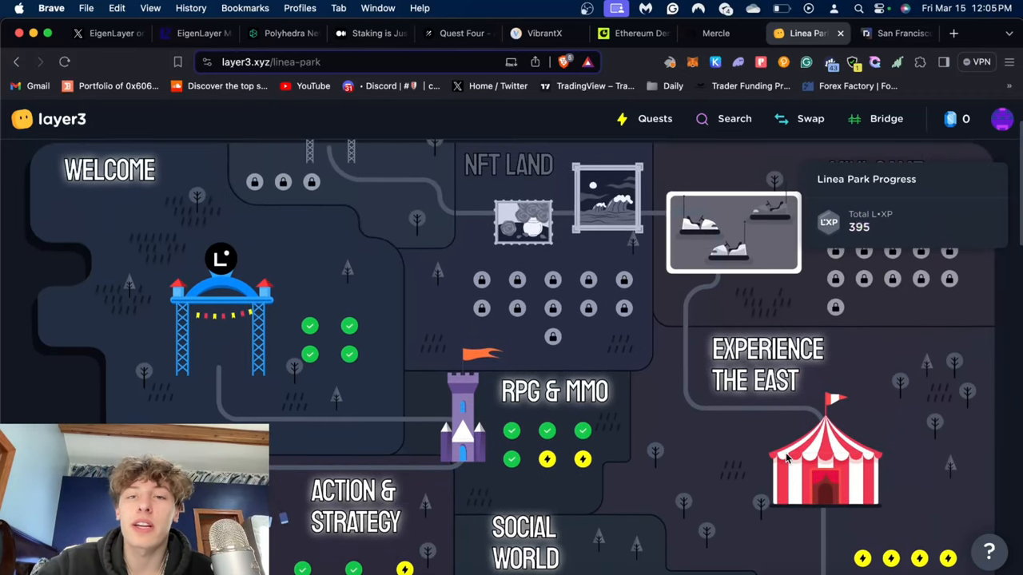
scroll(down, 3)
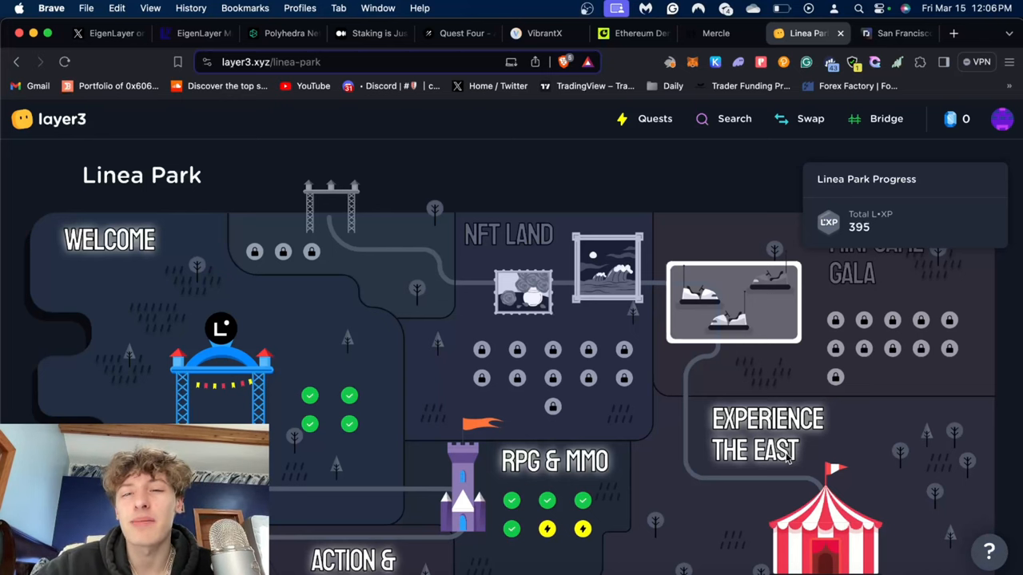
scroll(down, 3)
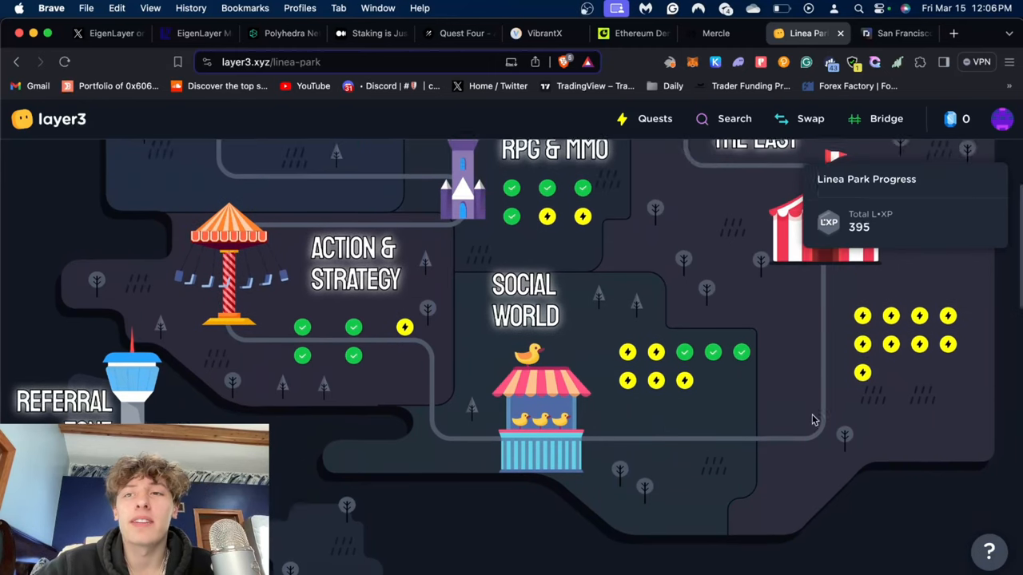
click(891, 33)
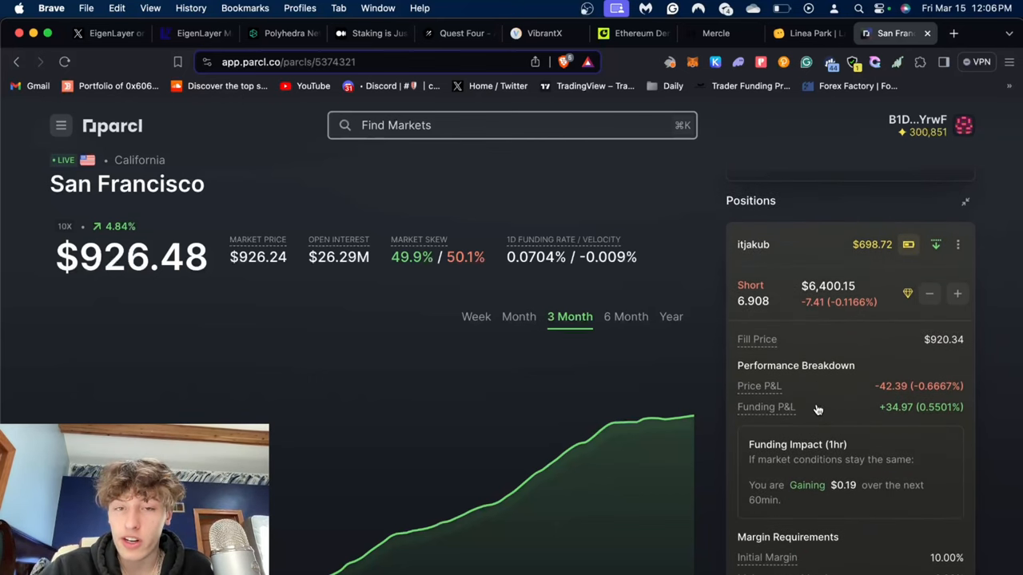
scroll(down, 3)
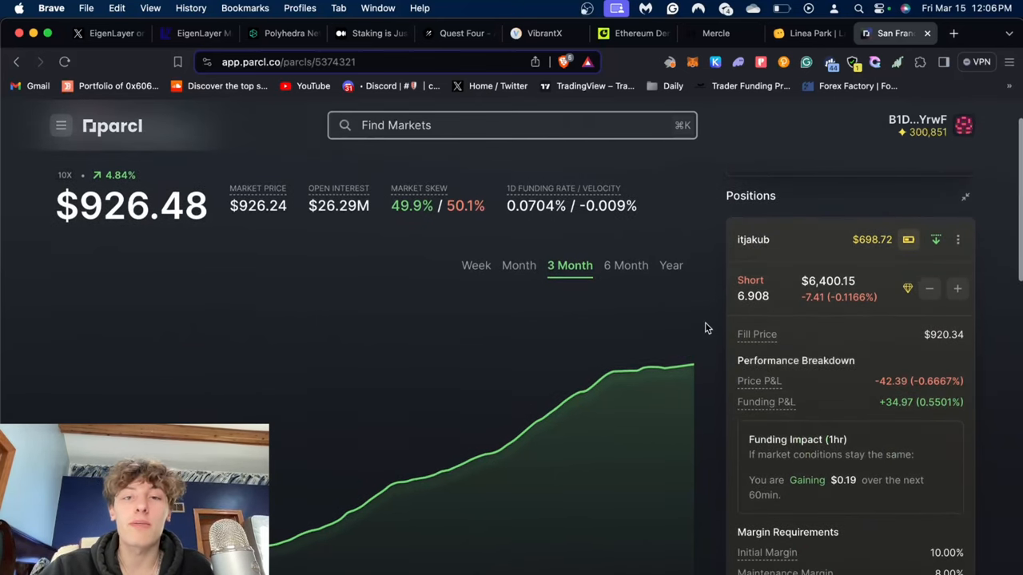
mouse_move(563, 194)
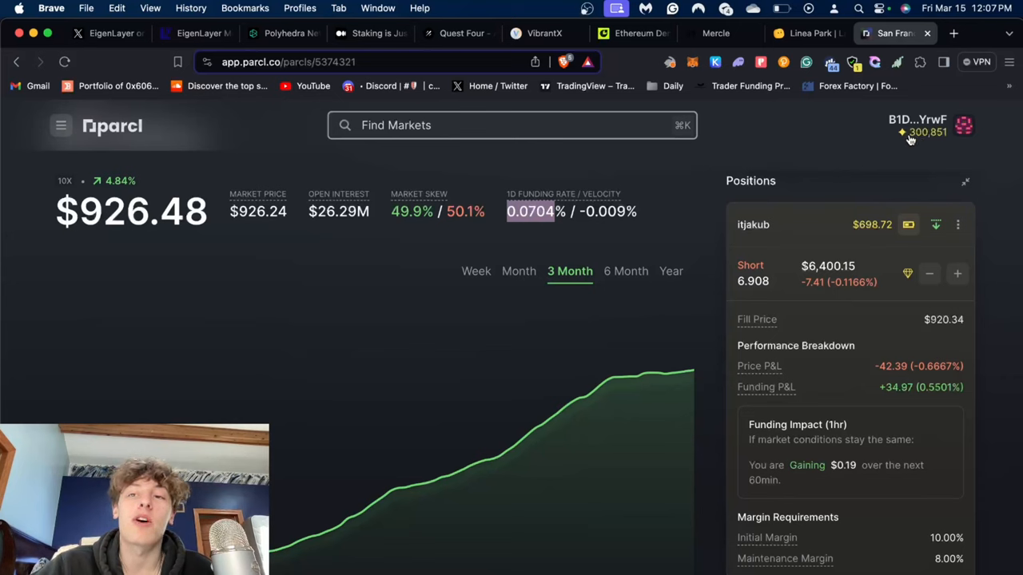
mouse_move(786, 293)
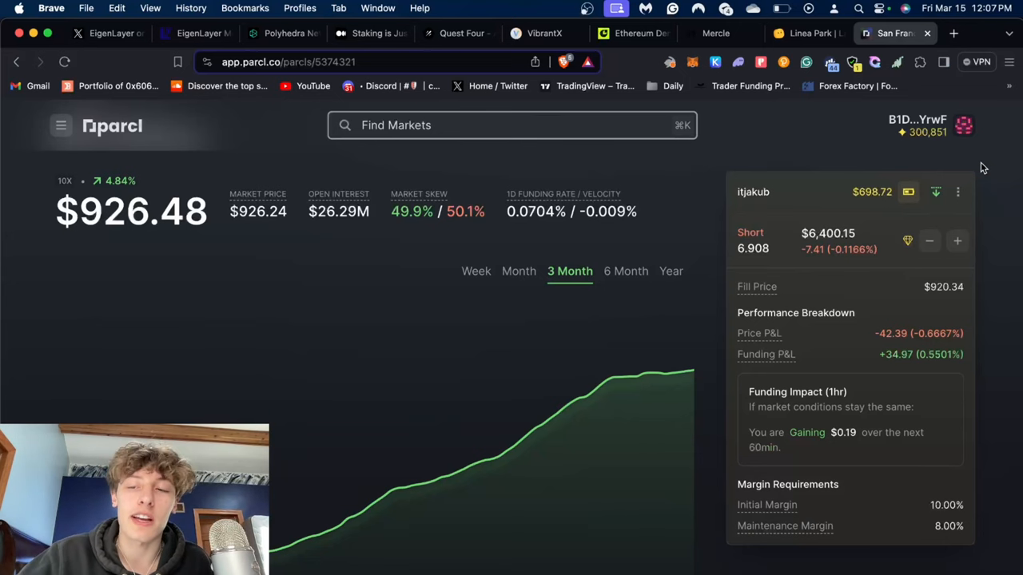
mouse_move(1004, 333)
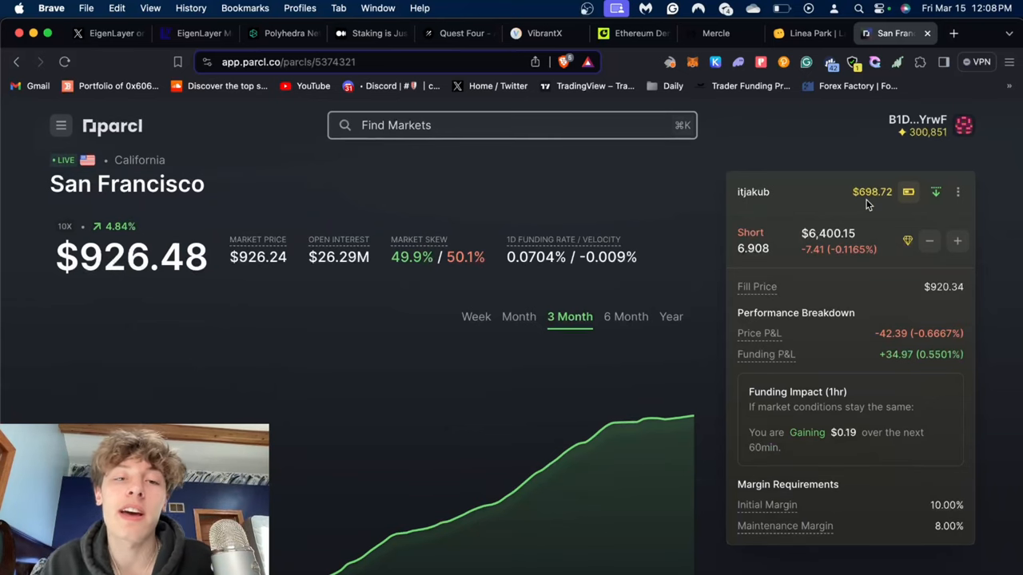
mouse_move(981, 288)
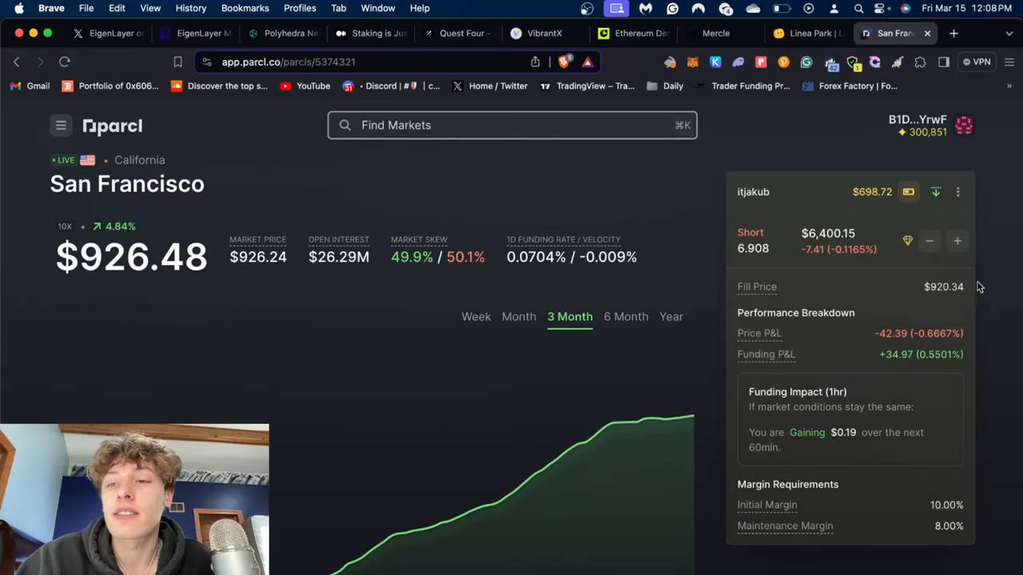
mouse_move(975, 313)
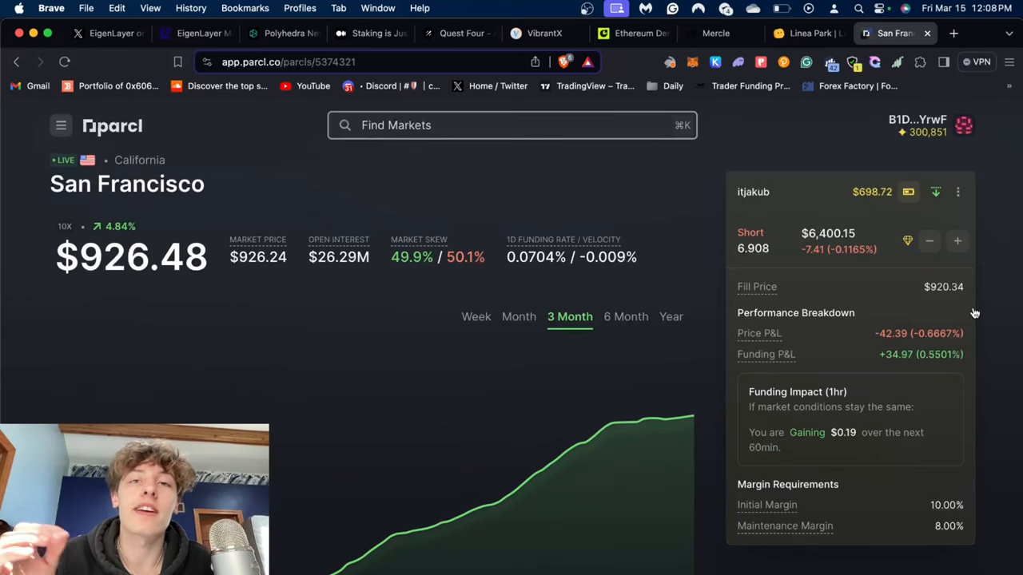